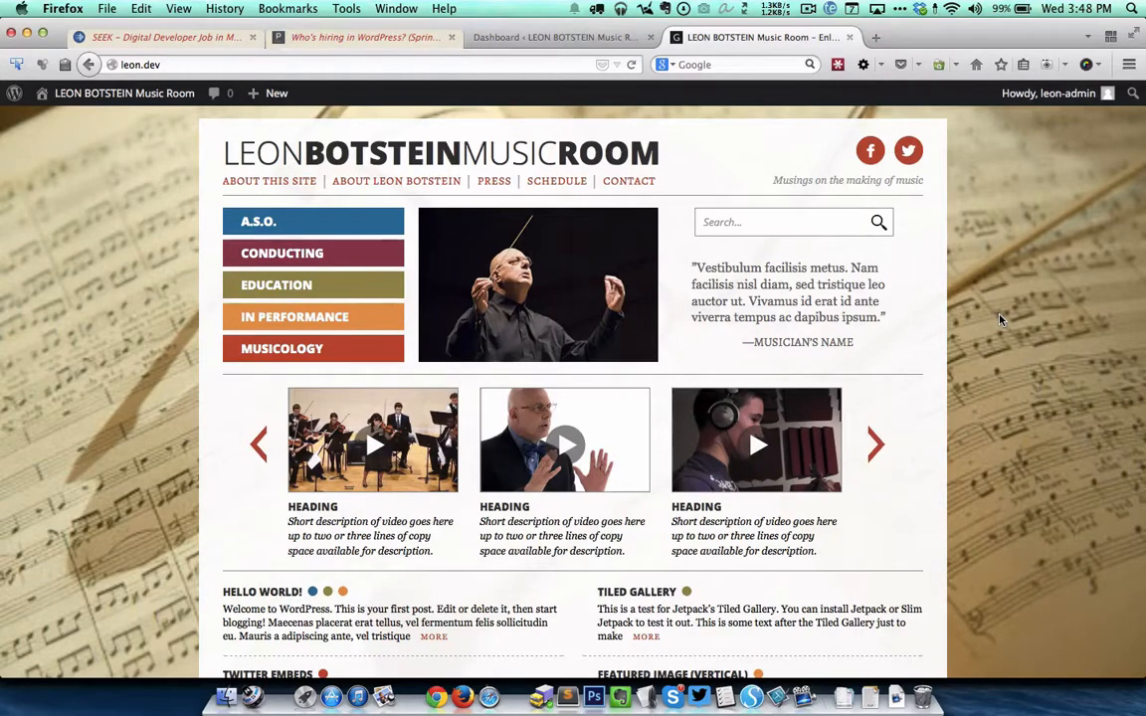
Step: Scroll to the video carousel on the home page and page it forward
scroll(down, 3)
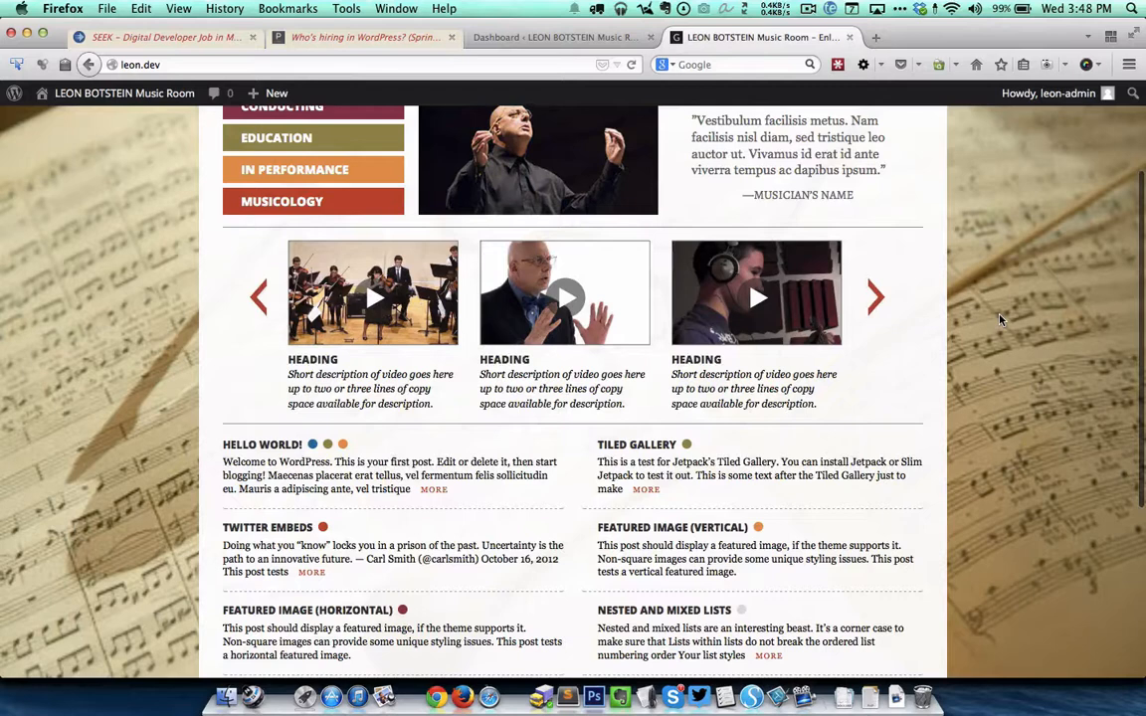
mouse_move(988, 319)
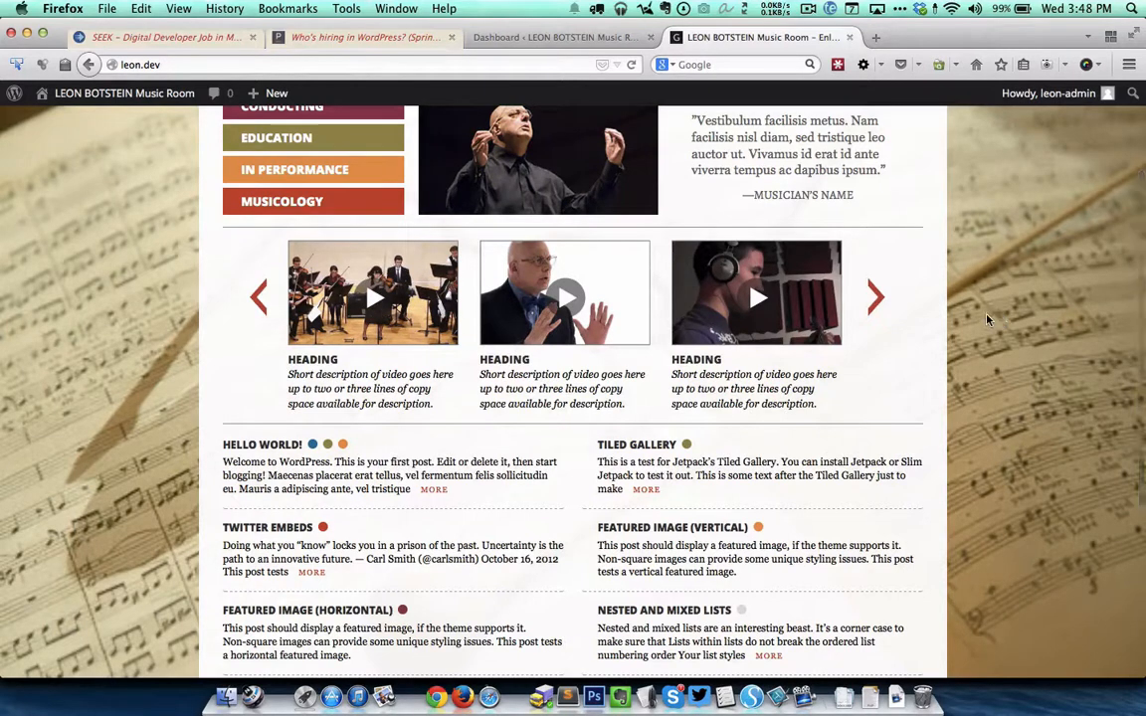
mouse_move(621, 360)
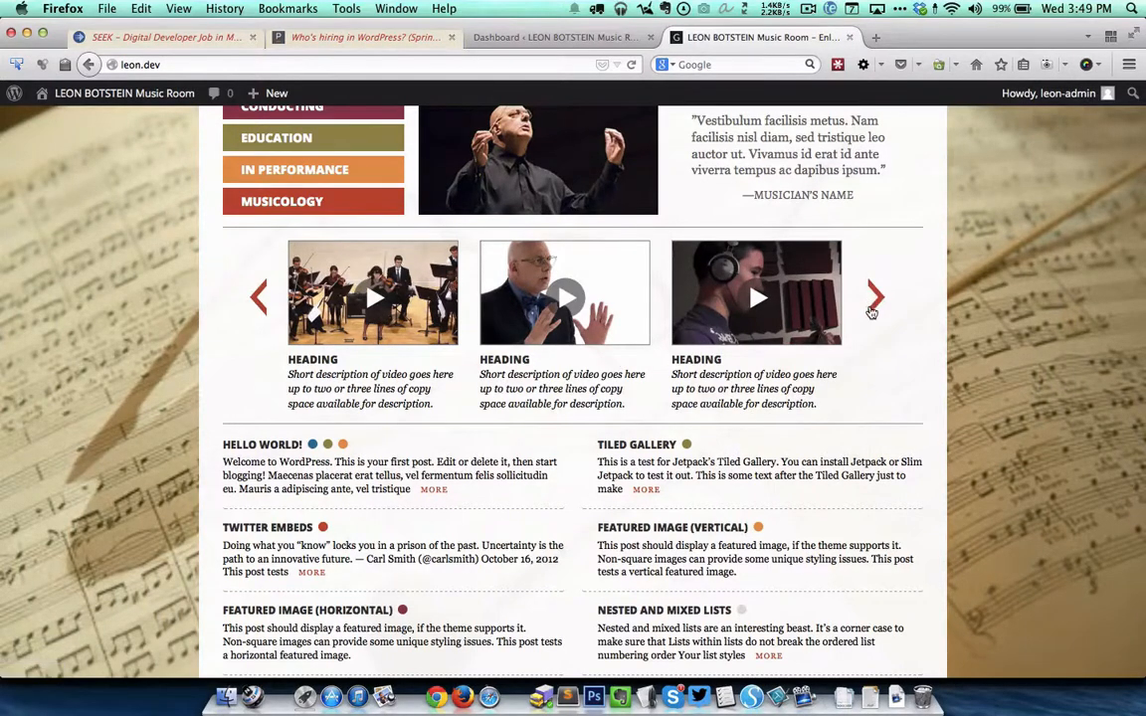
click(874, 297)
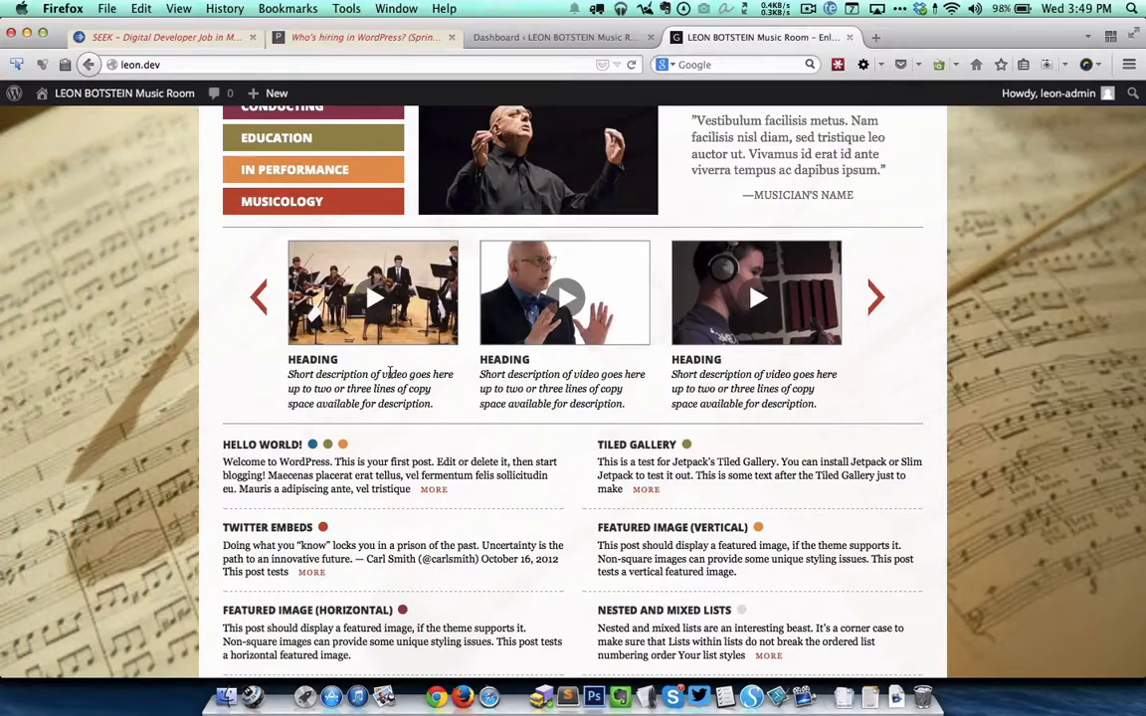
mouse_move(445, 363)
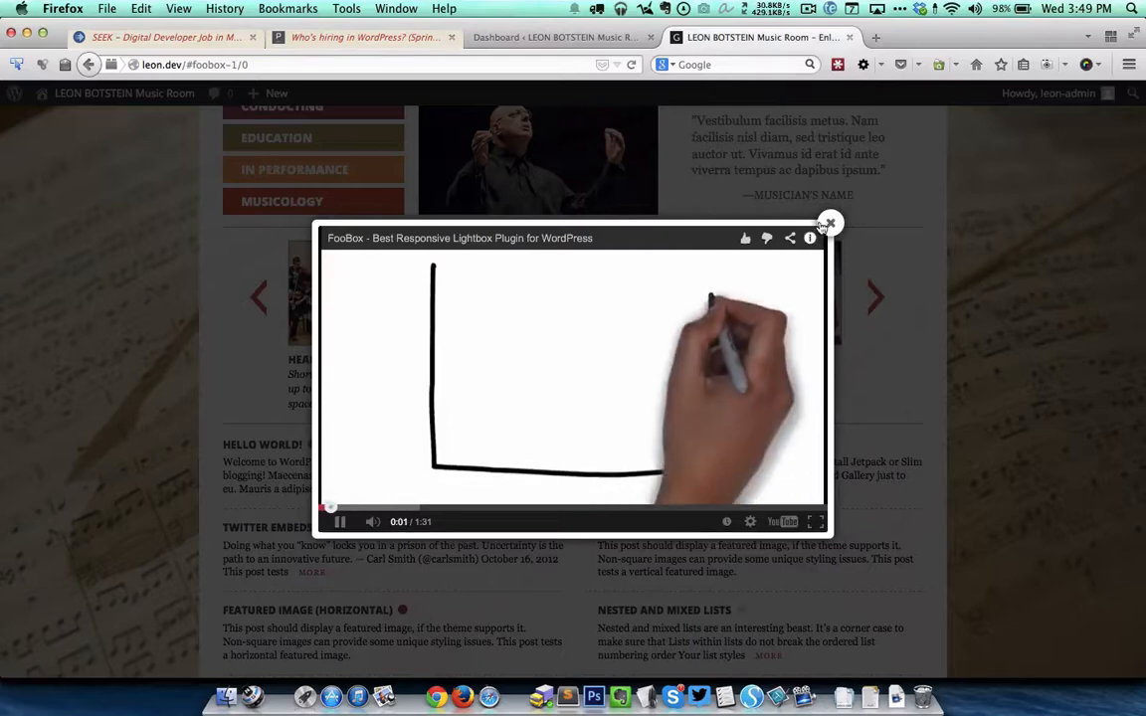
Step: Close the FooBox video lightbox to return to the home page
click(829, 223)
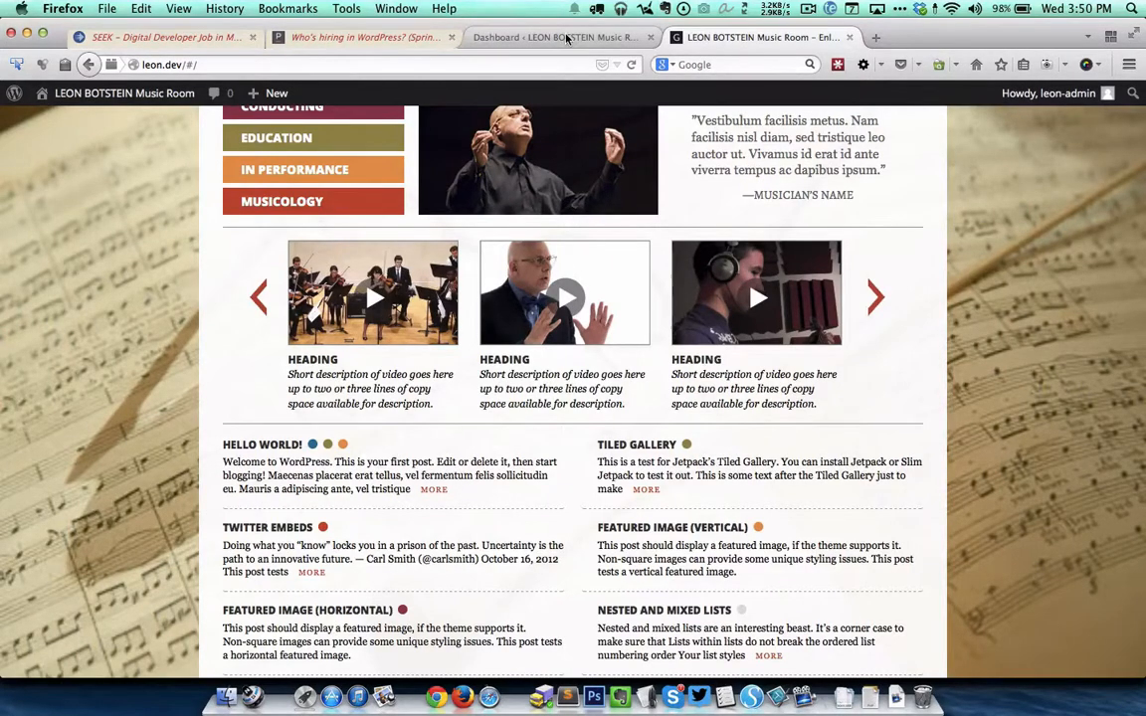
Step: From the admin dashboard, open the first 'Heading' Carousel Images post with the orchestra image
click(557, 37)
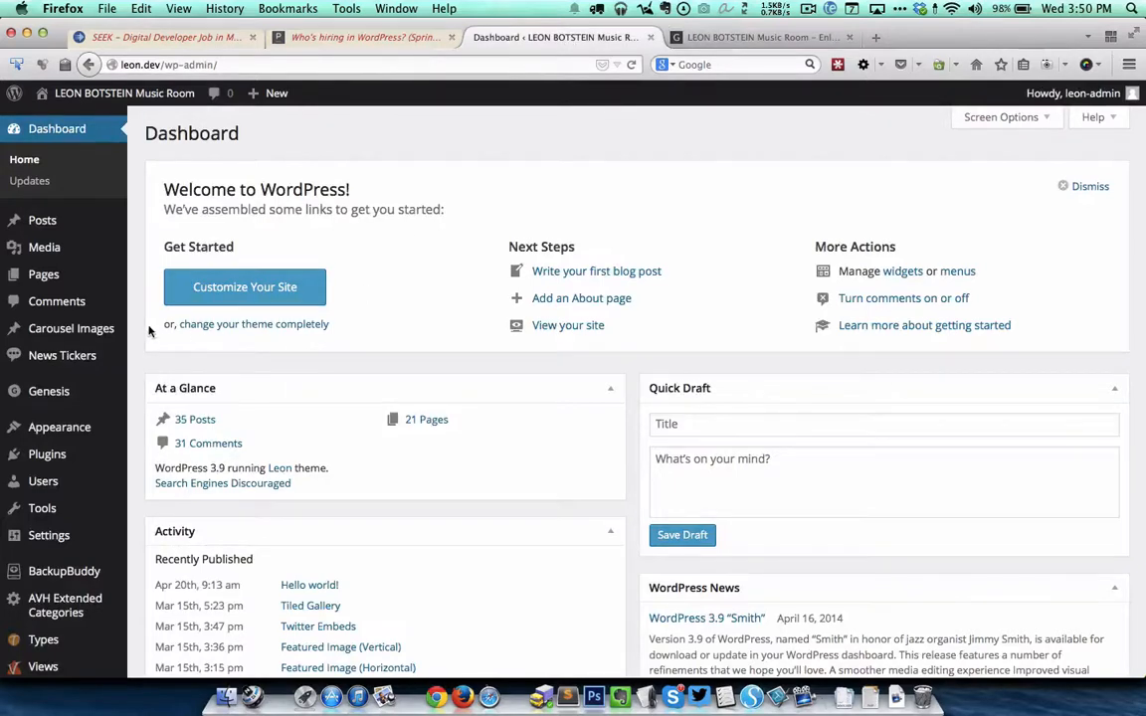
mouse_move(70, 329)
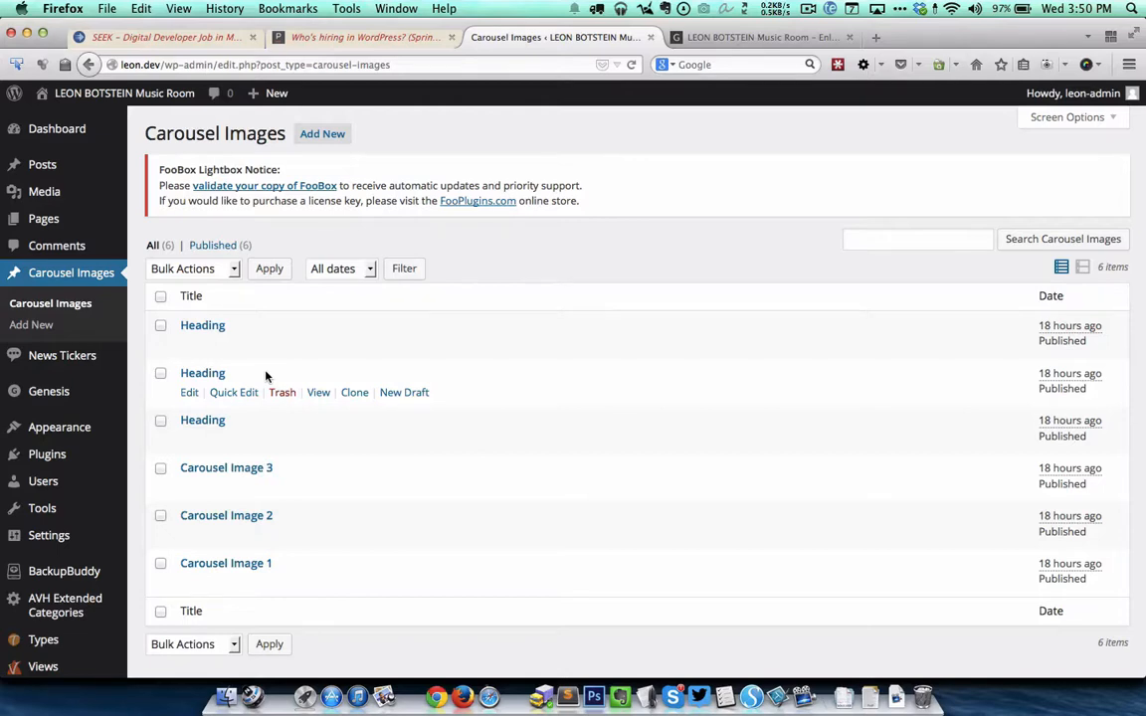
mouse_move(202, 325)
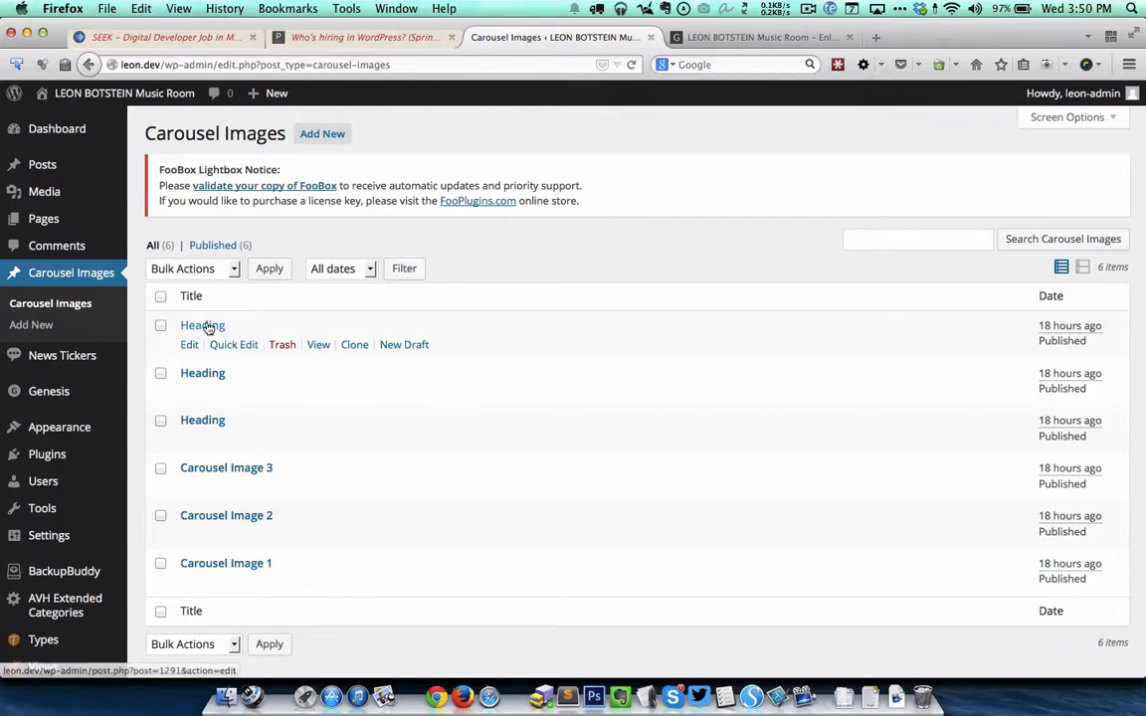
click(202, 325)
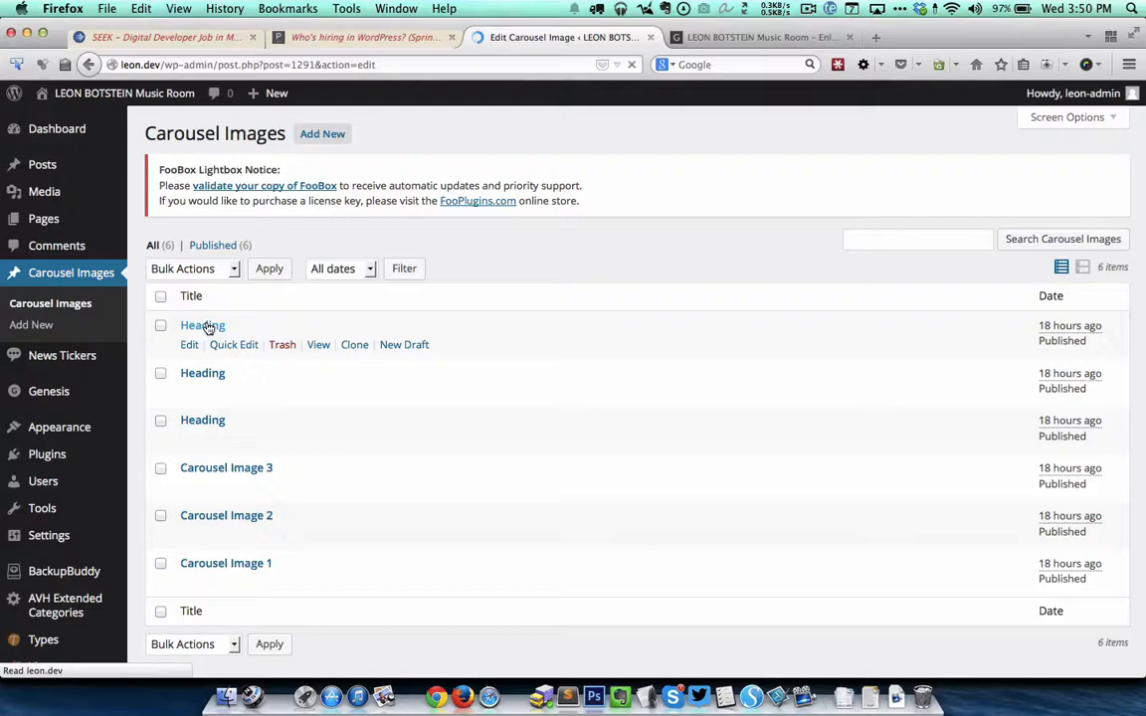
click(202, 325)
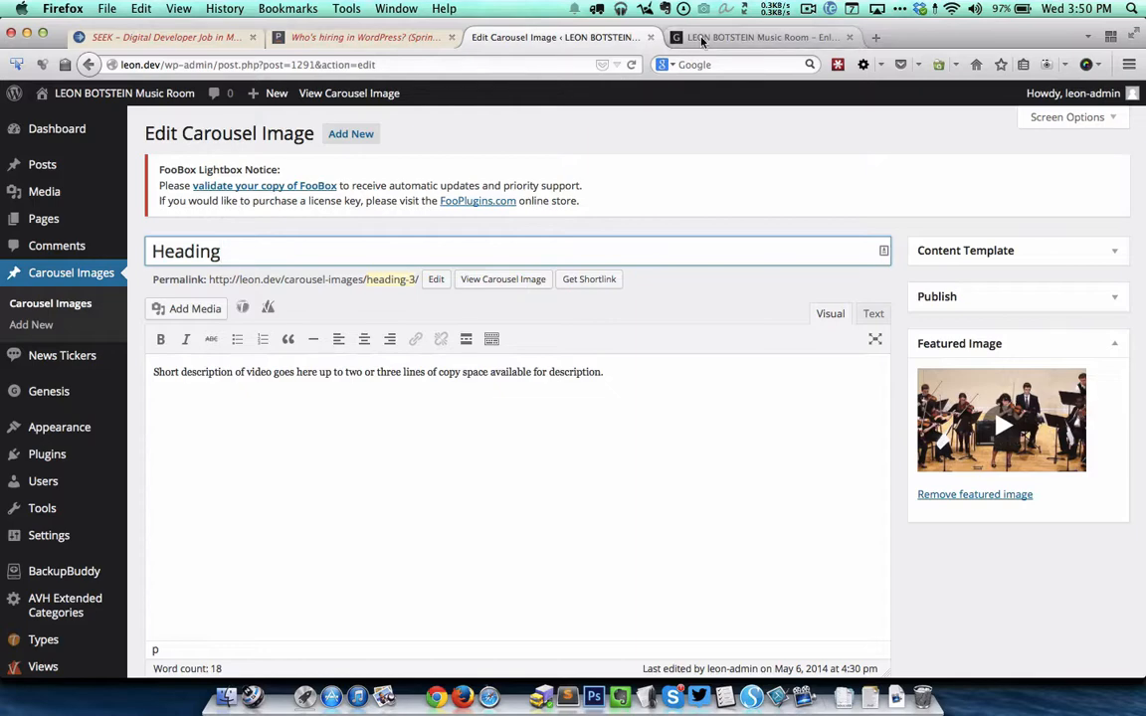
click(761, 36)
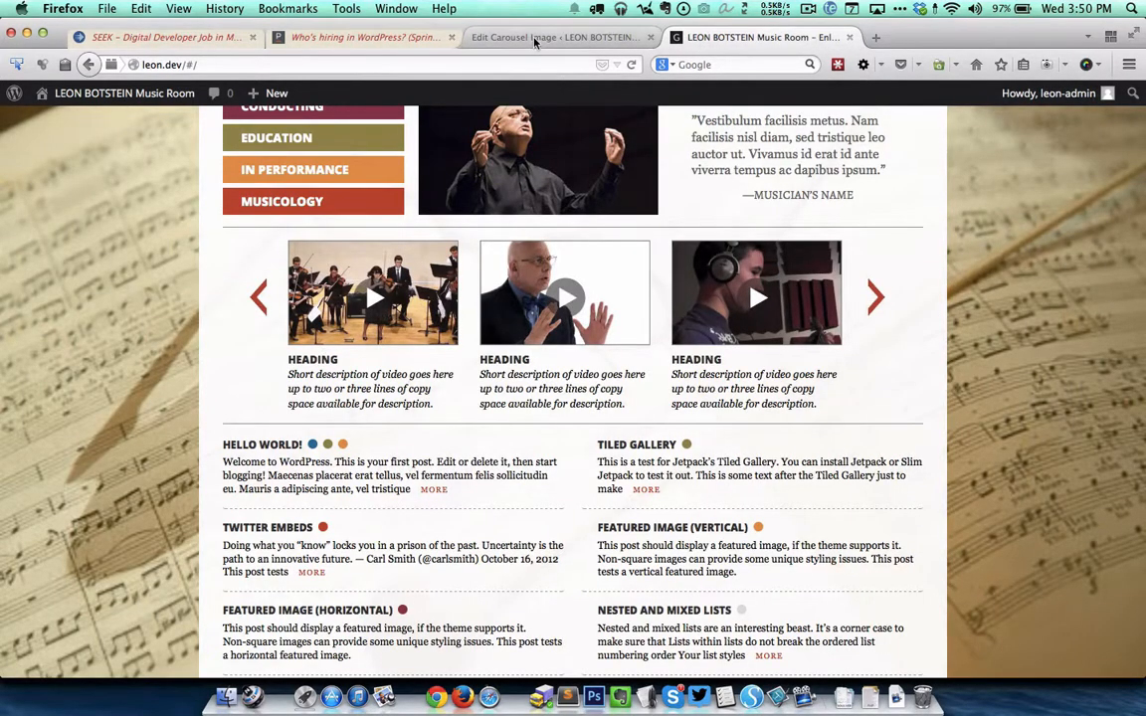
click(557, 37)
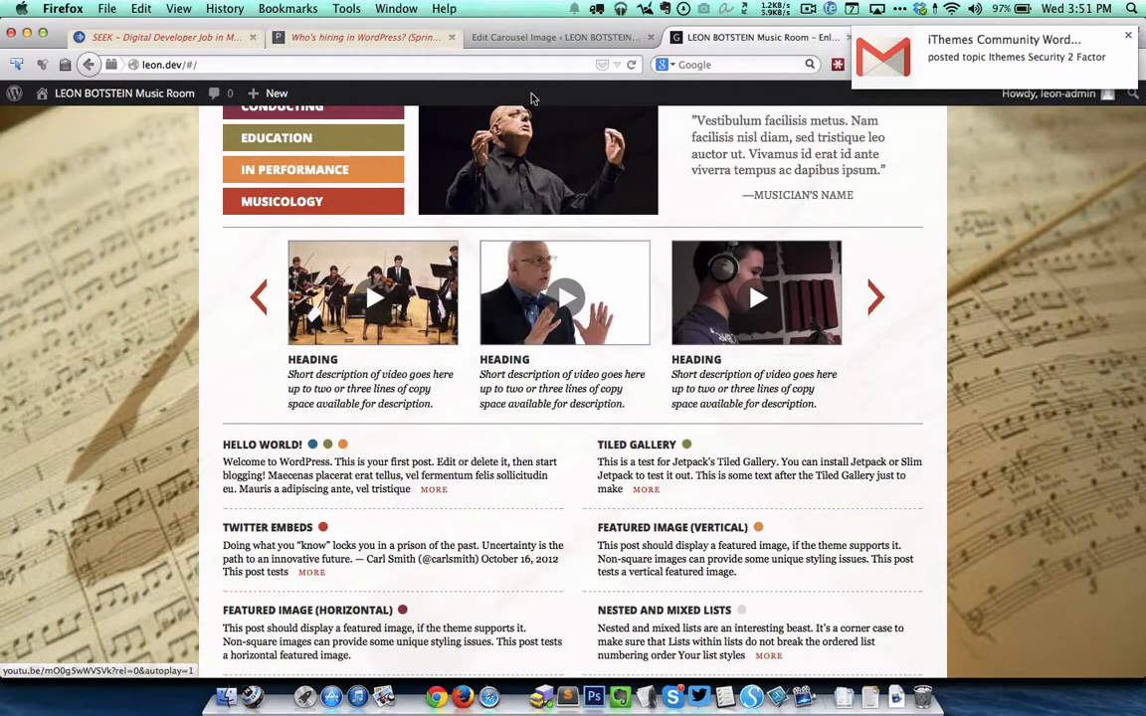
click(557, 37)
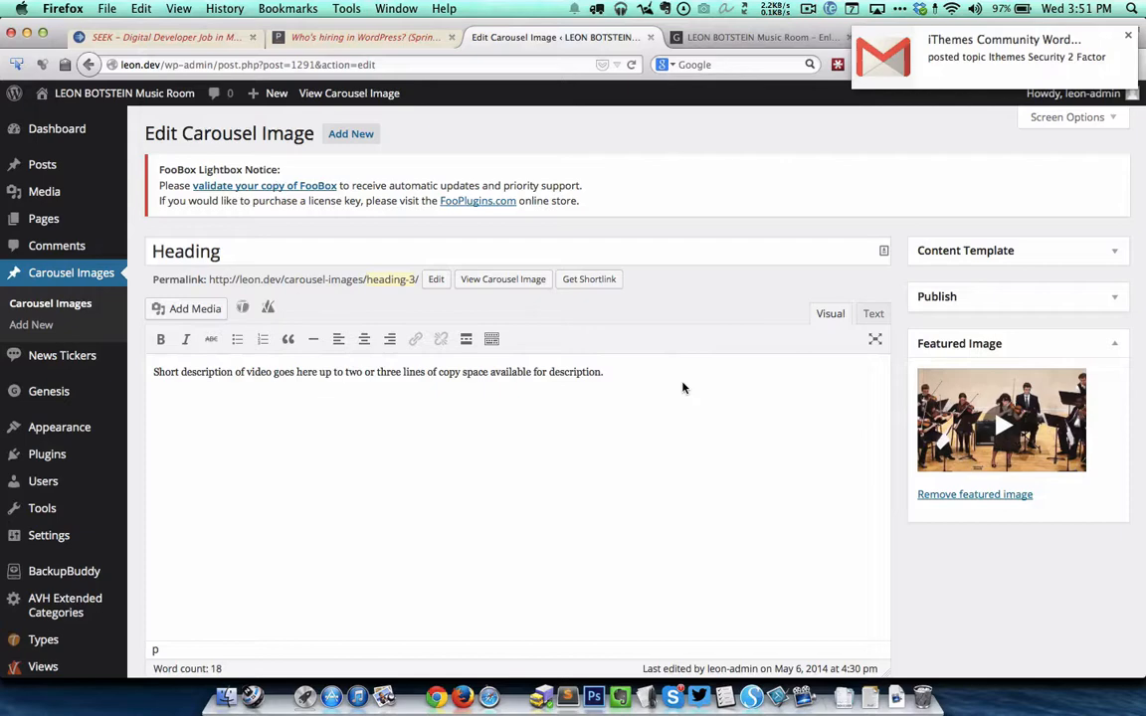
scroll(down, 3)
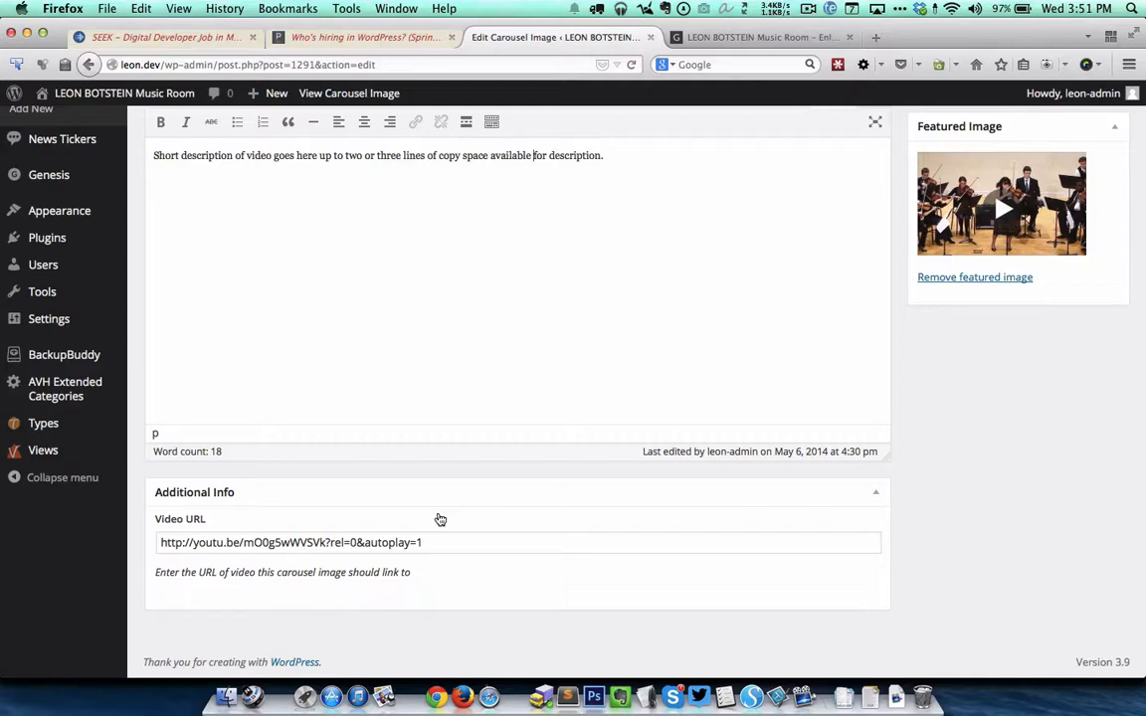
mouse_move(218, 524)
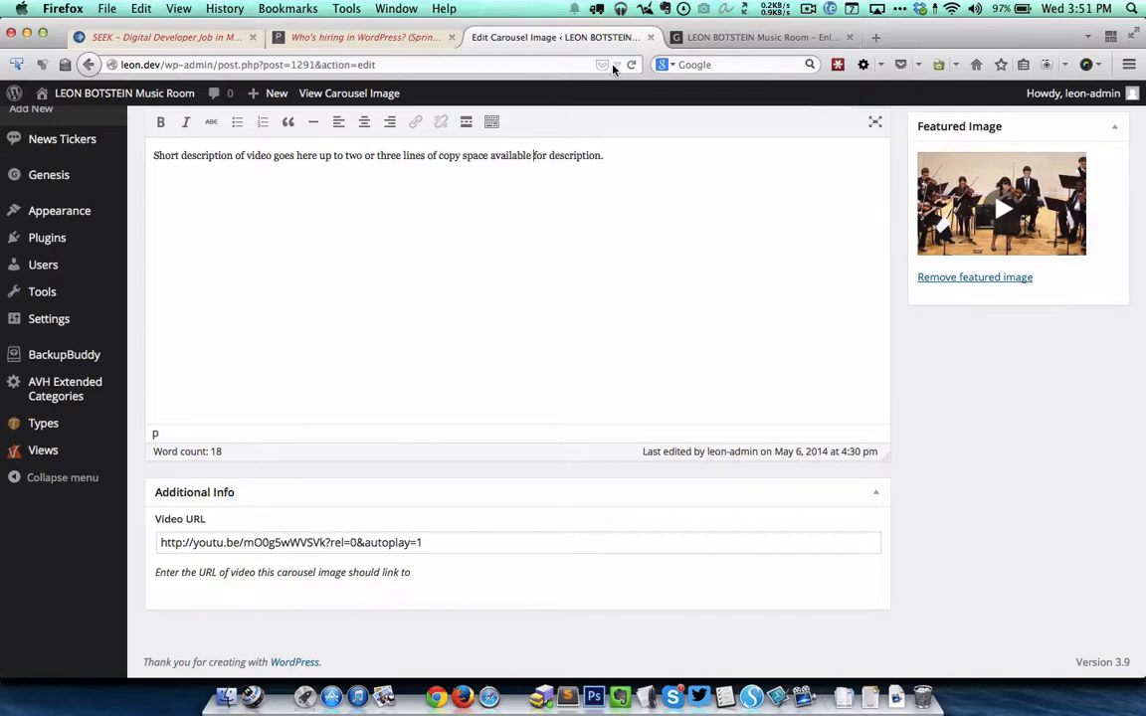
click(761, 37)
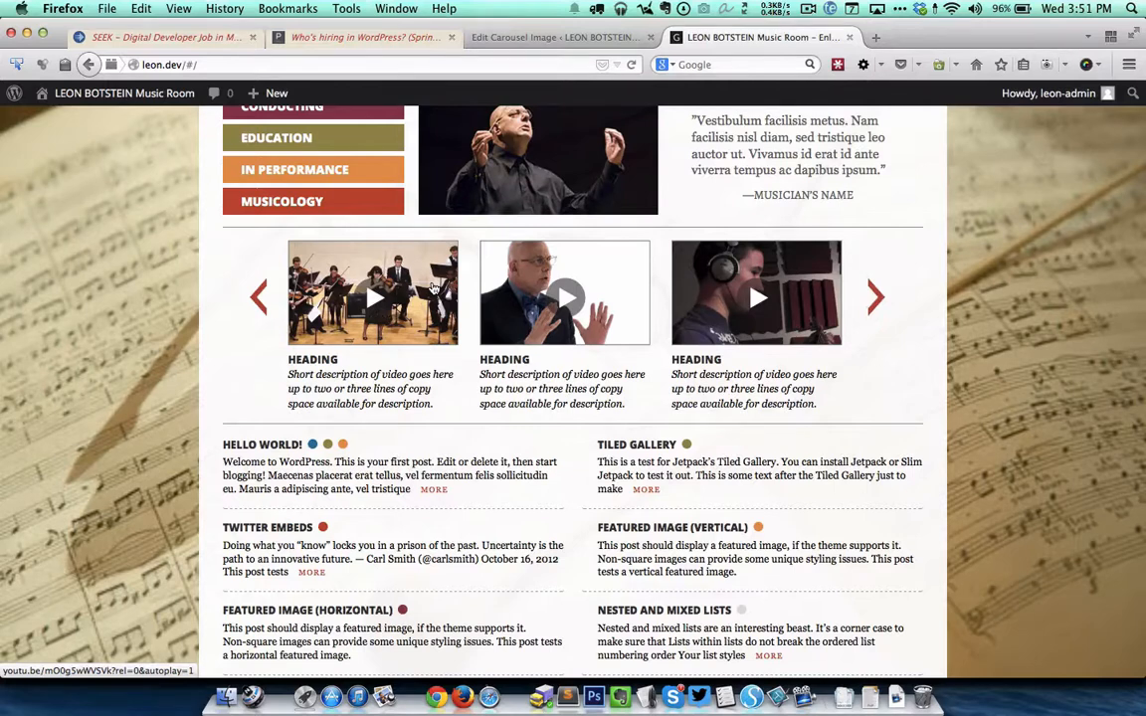
click(552, 37)
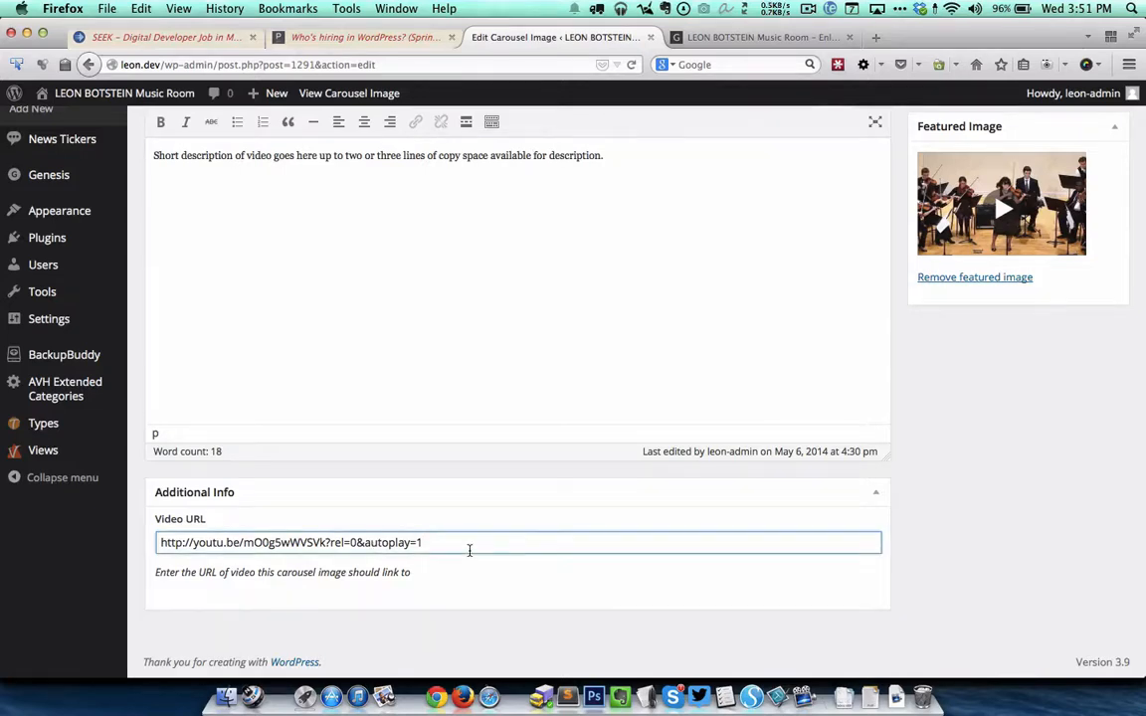
mouse_move(384, 558)
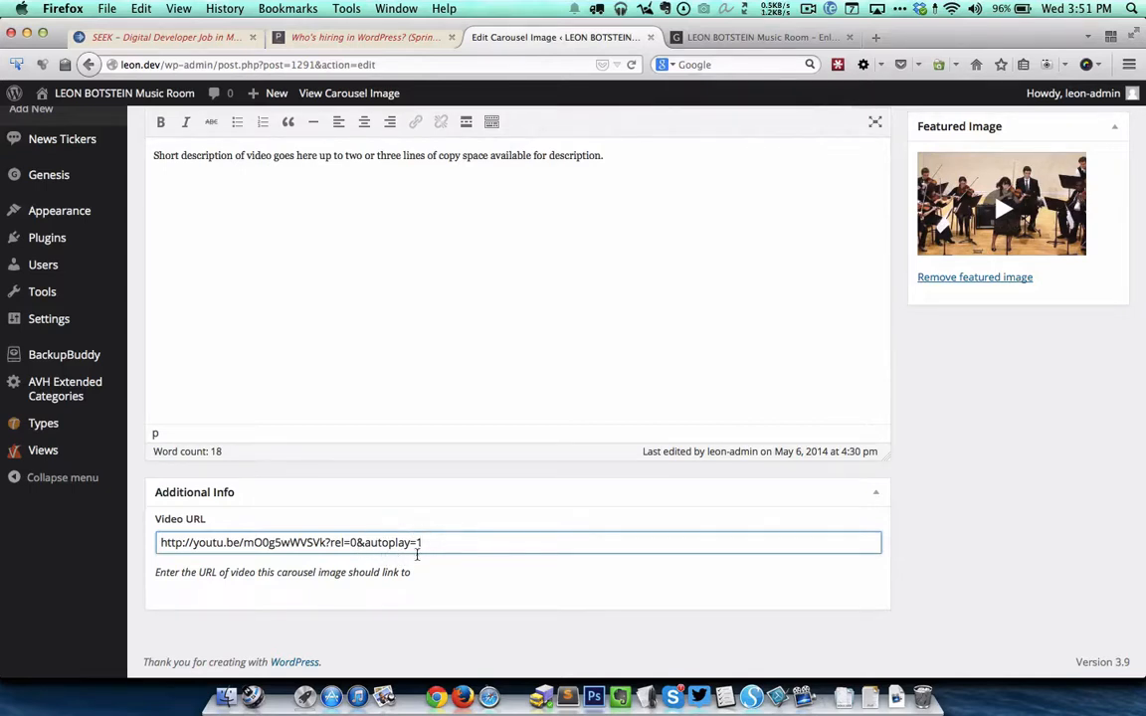
click(436, 542)
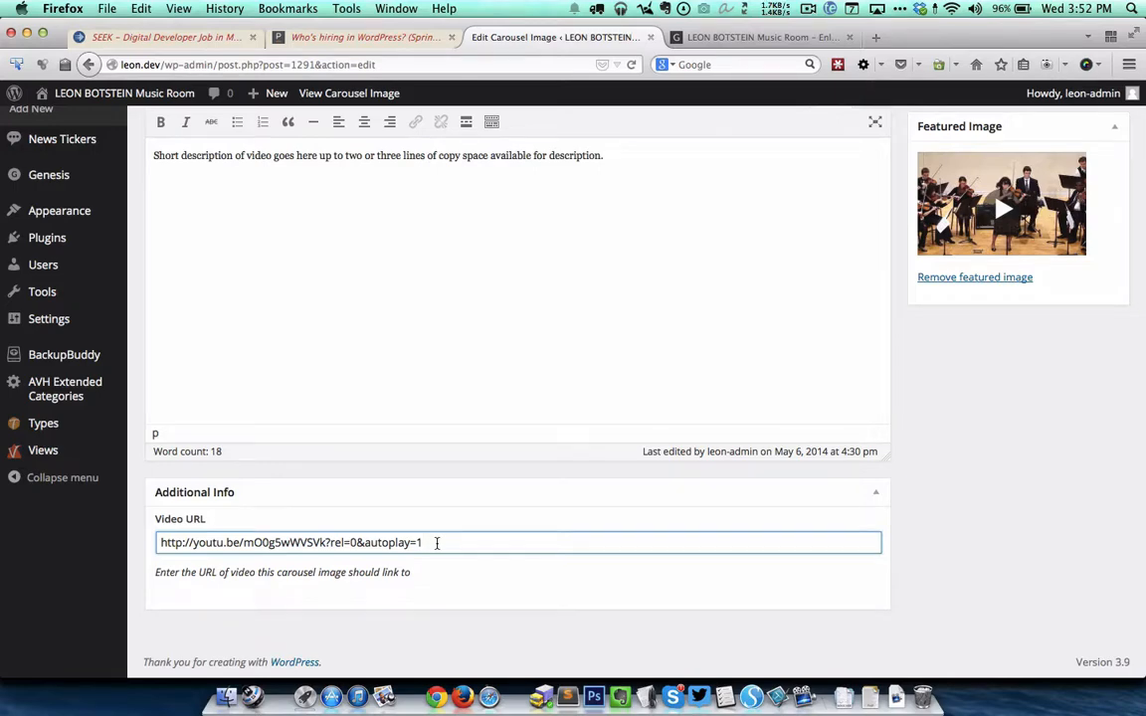
scroll(up, 3)
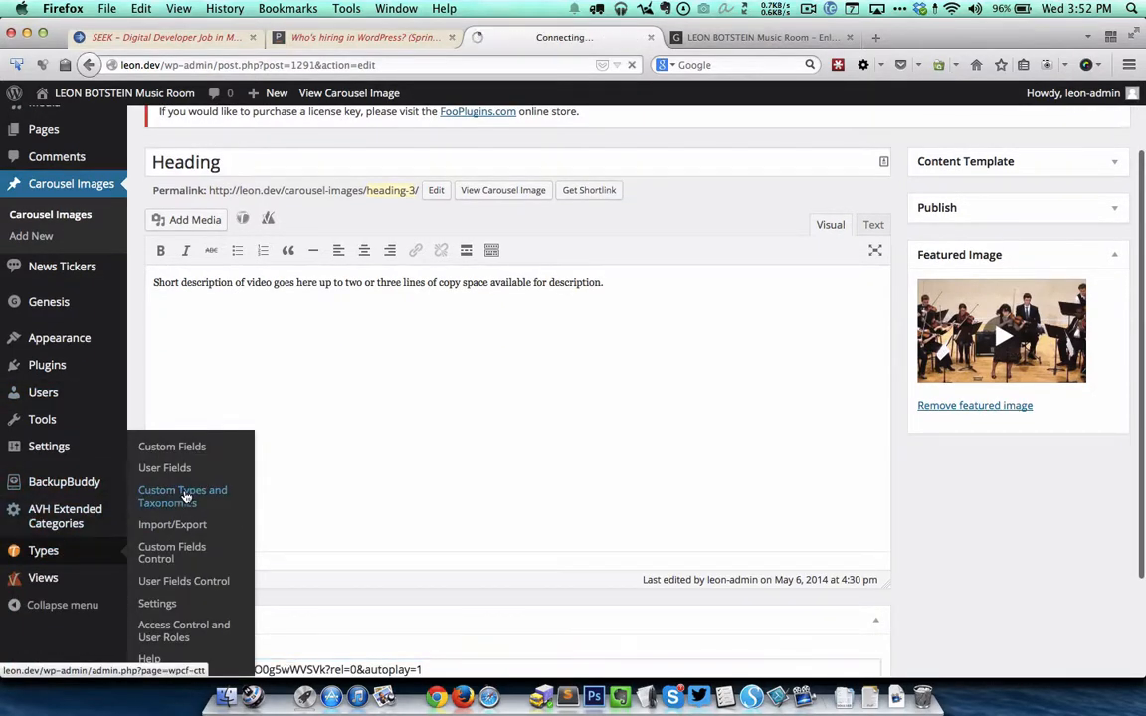
Step: View the Carousel Images post type's names, 'carousel-images' slug, visibility and labels
click(182, 496)
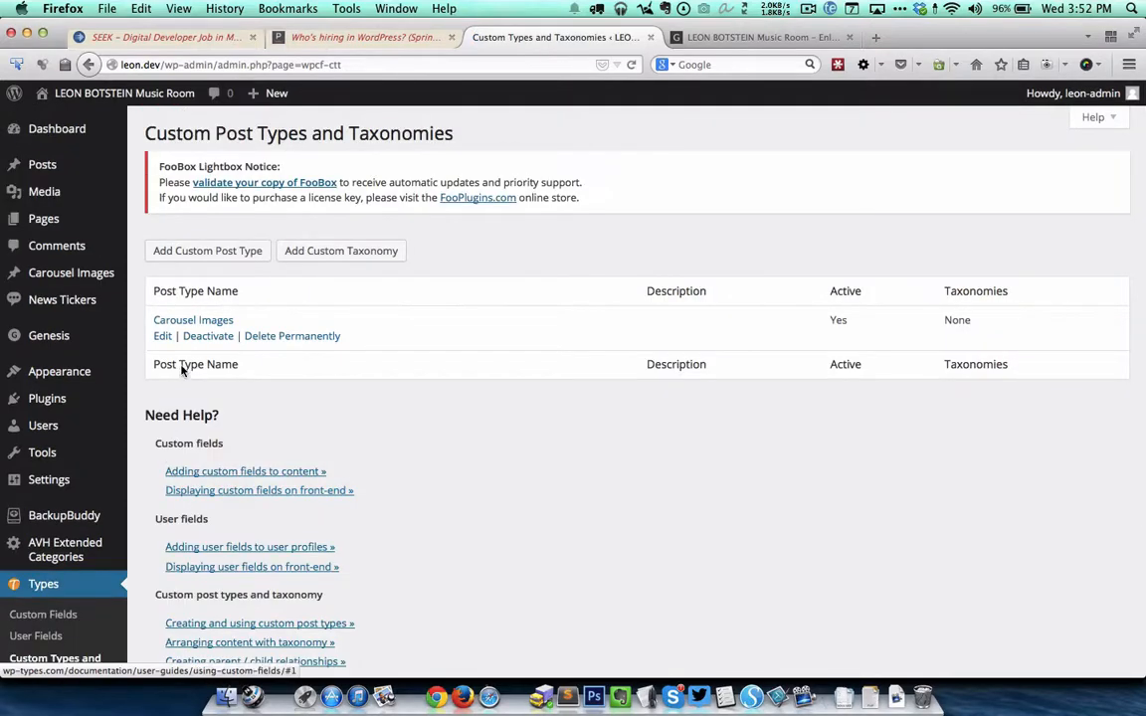
click(193, 319)
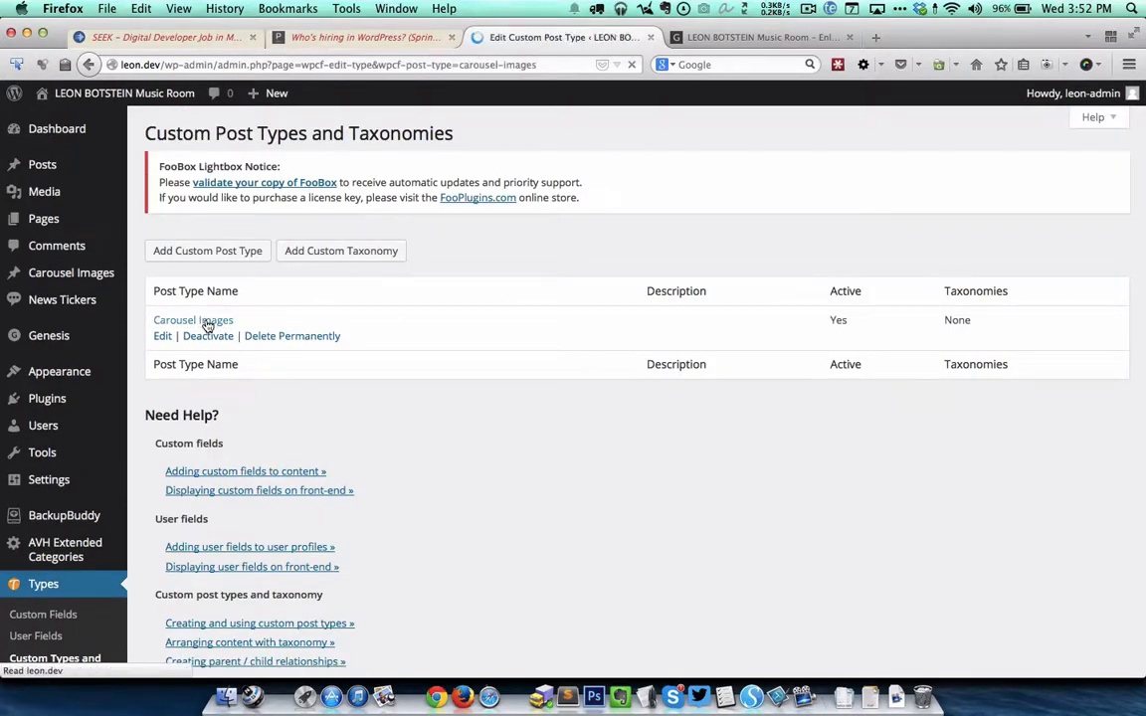
click(162, 335)
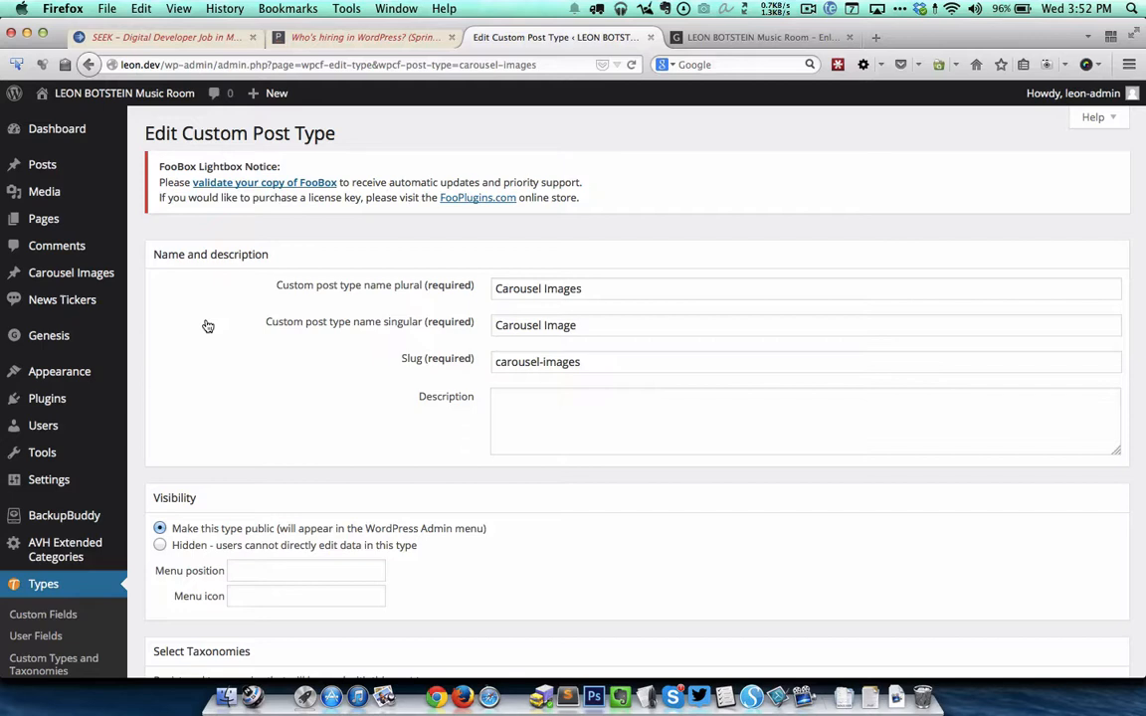
click(686, 288)
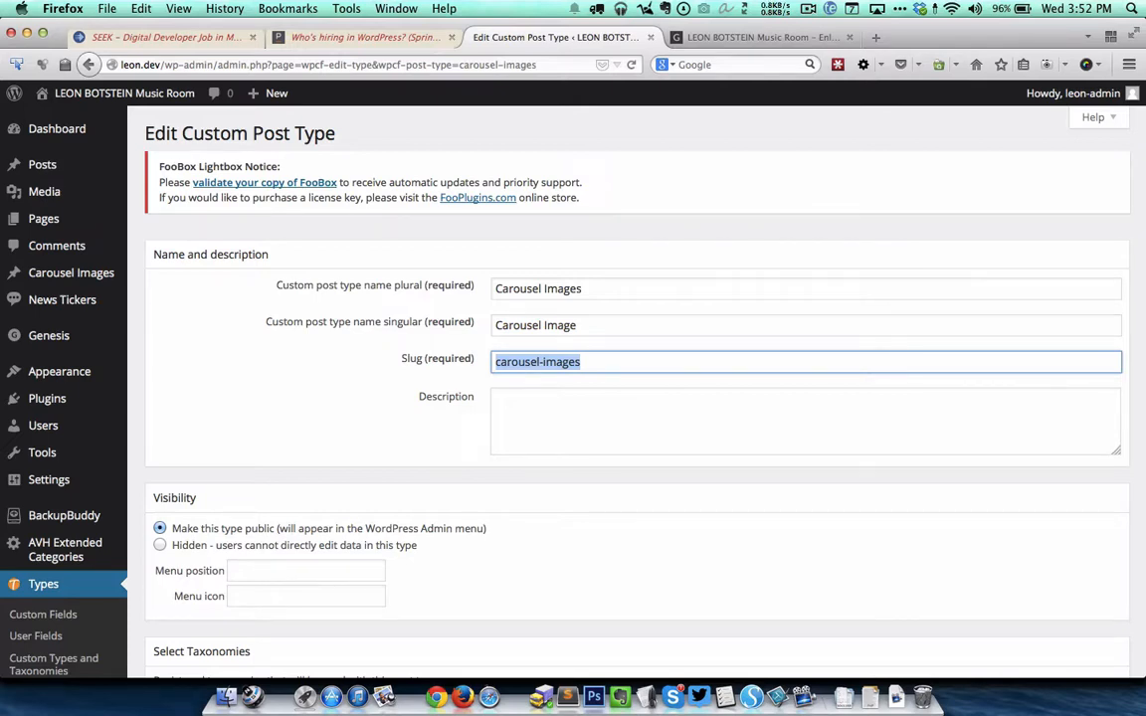
scroll(down, 3)
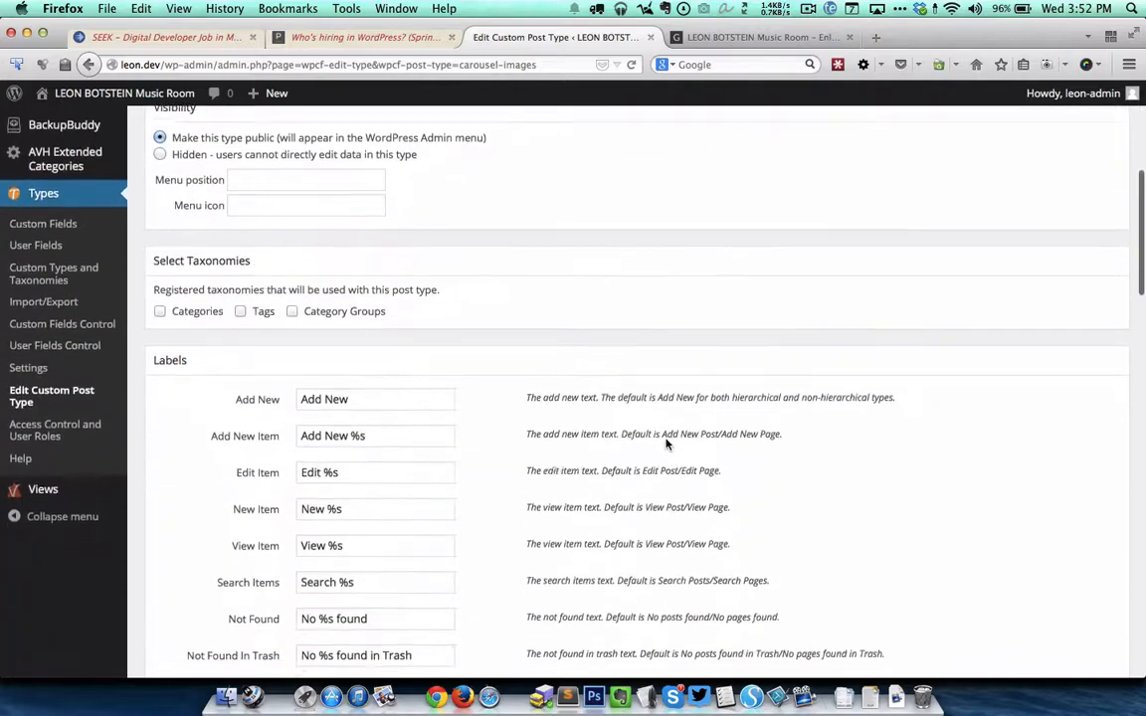
scroll(down, 3)
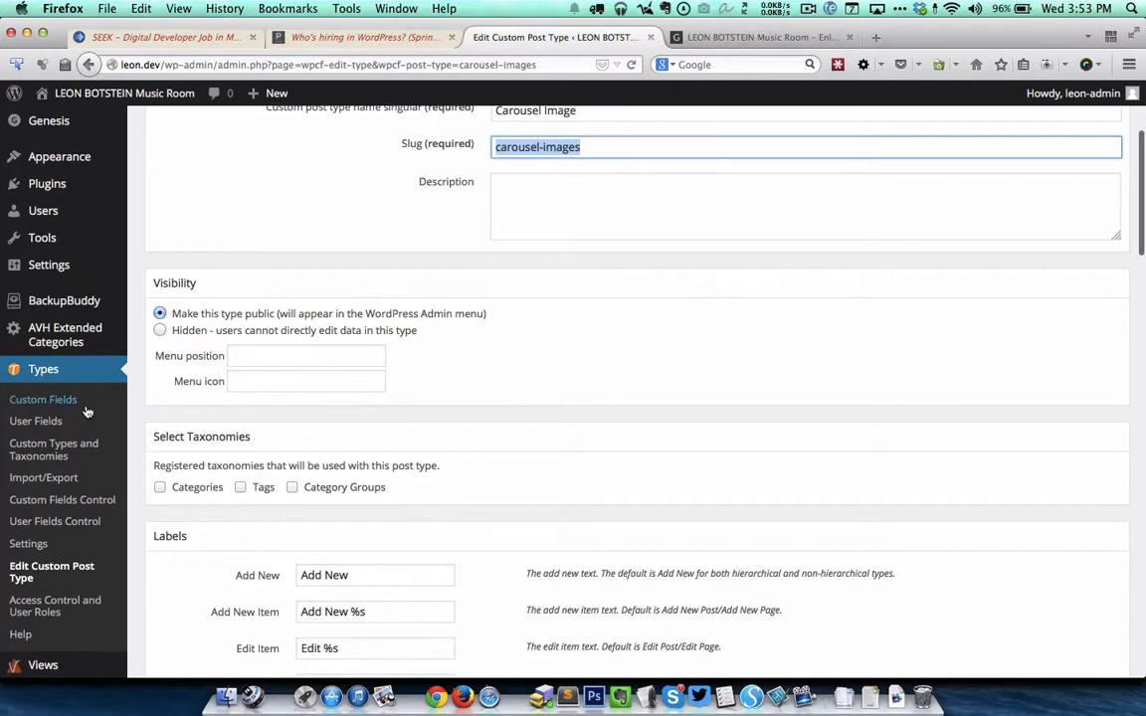
Step: Open the Additional Info field group from the Custom Fields list
click(42, 399)
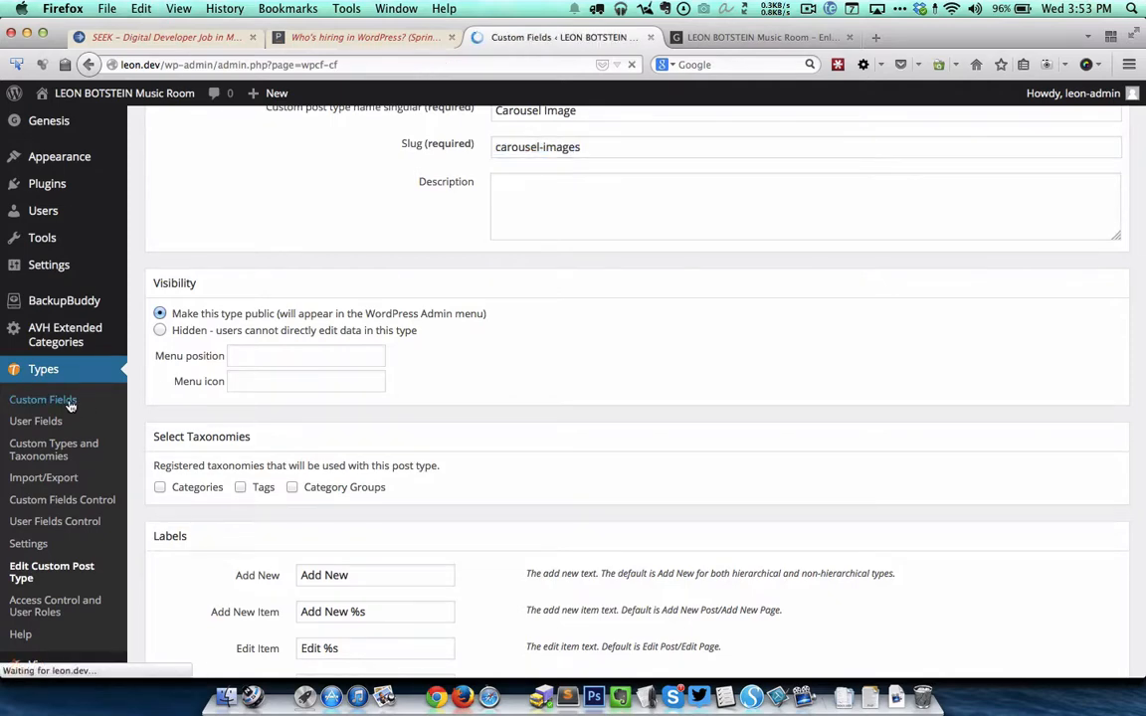
click(42, 399)
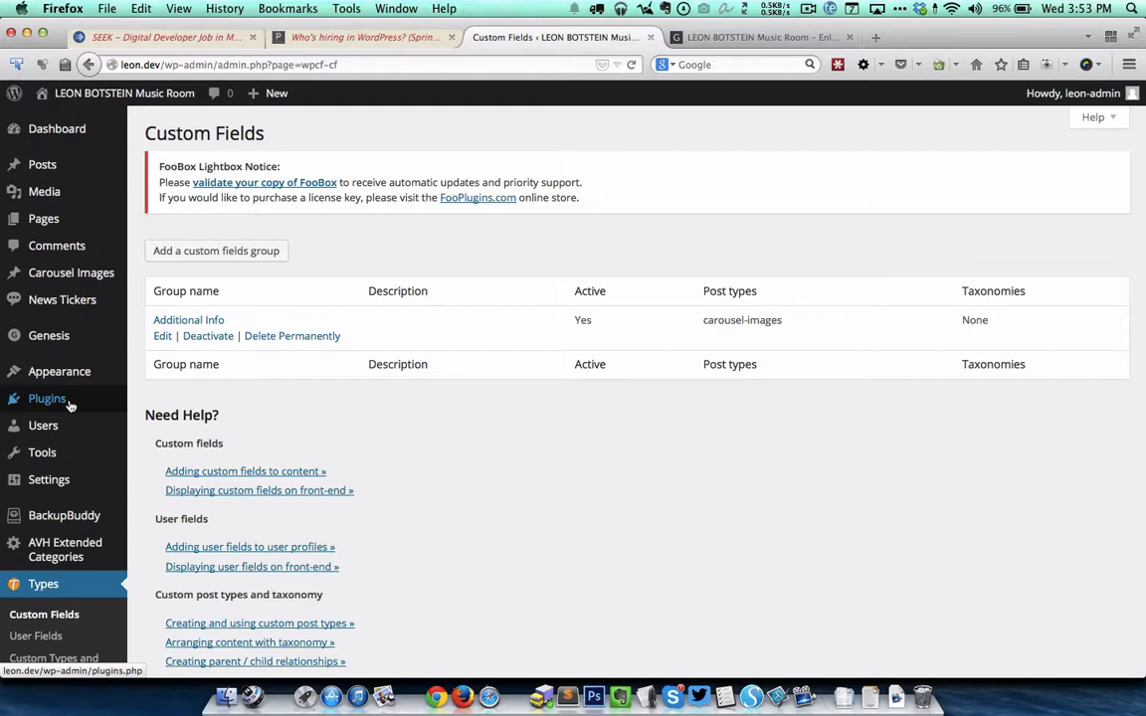
mouse_move(209, 306)
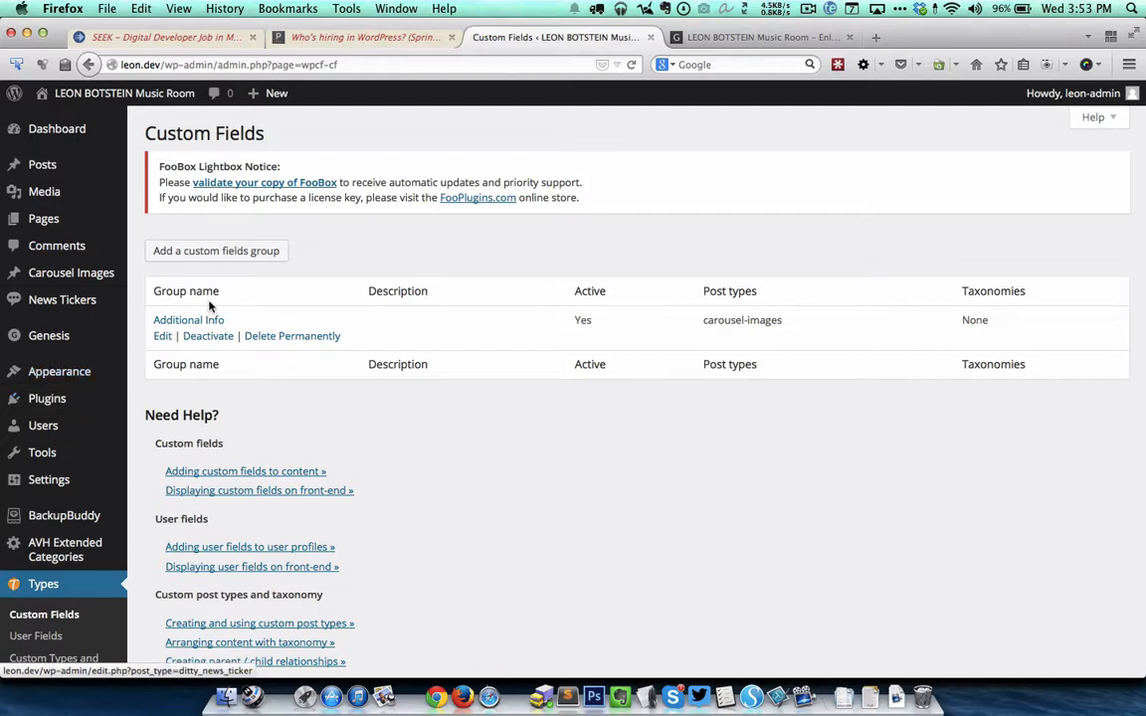
click(188, 319)
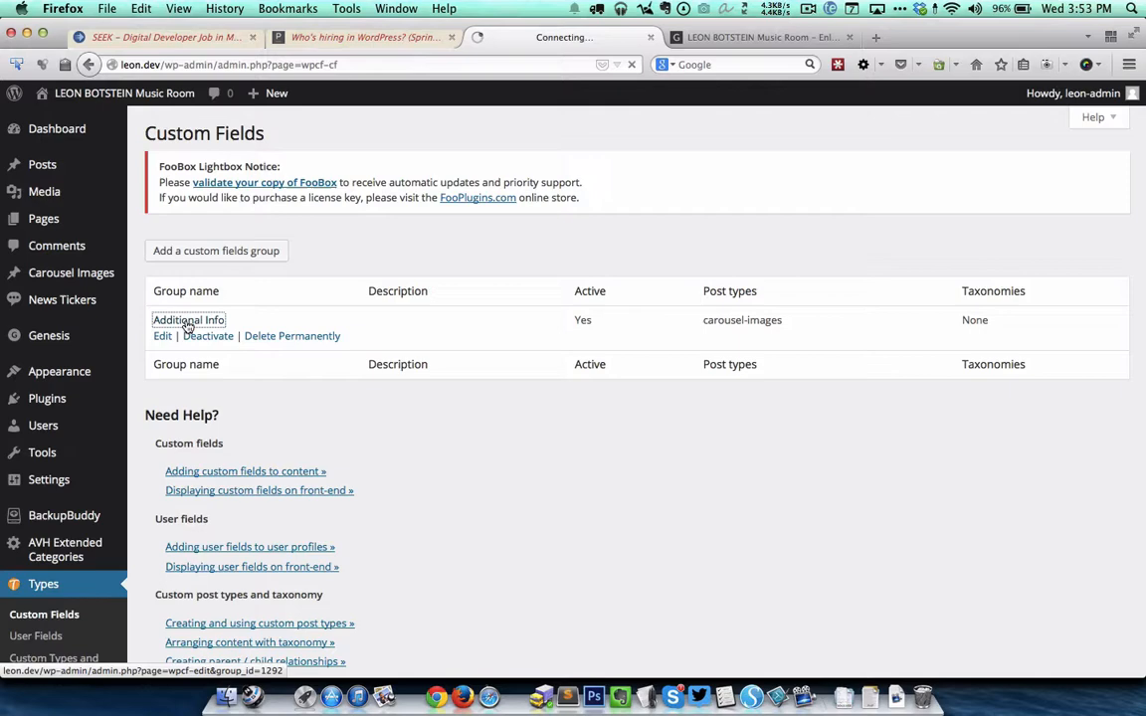
click(188, 319)
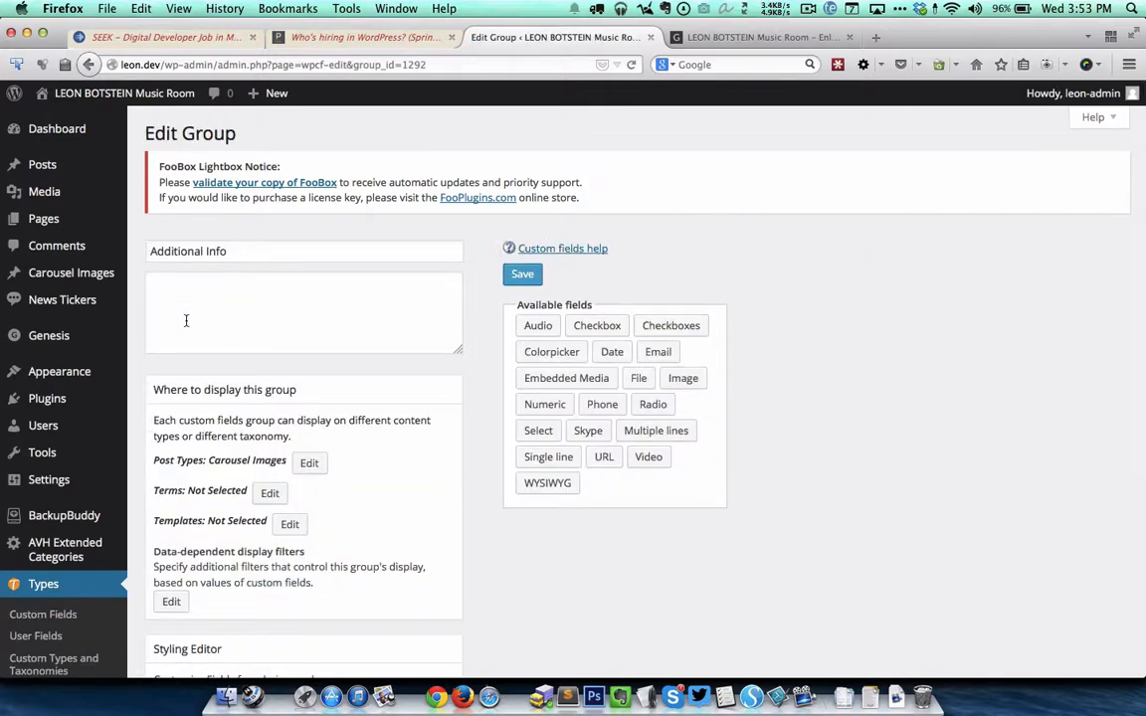
scroll(down, 3)
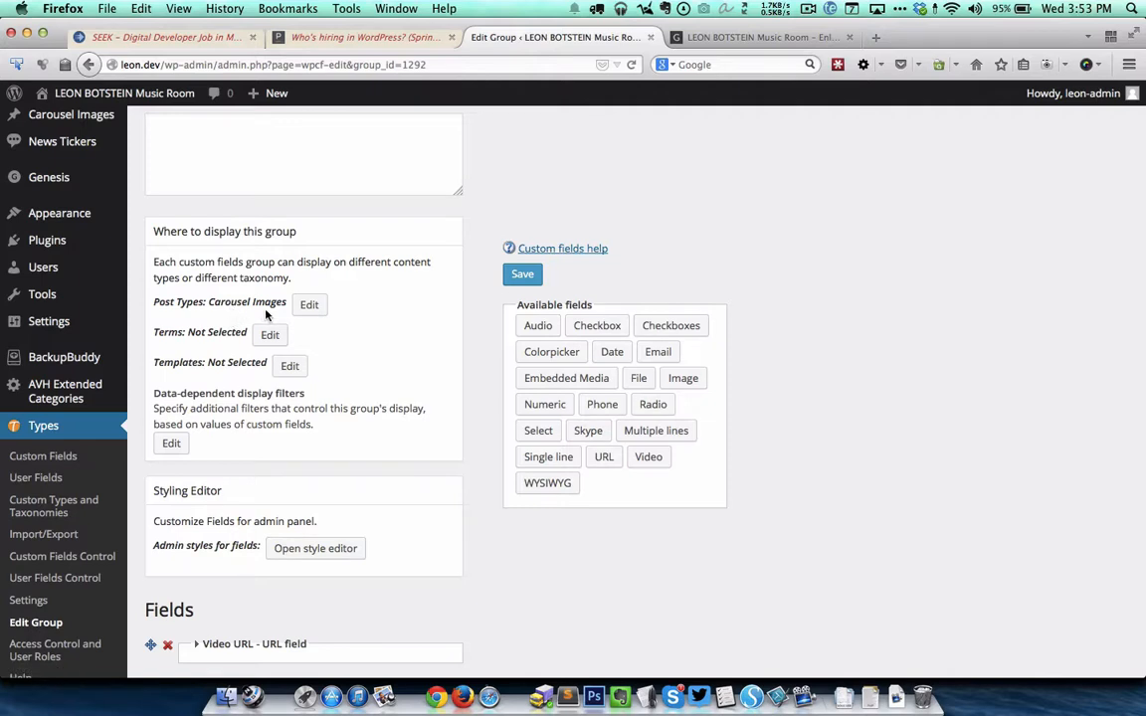
scroll(down, 3)
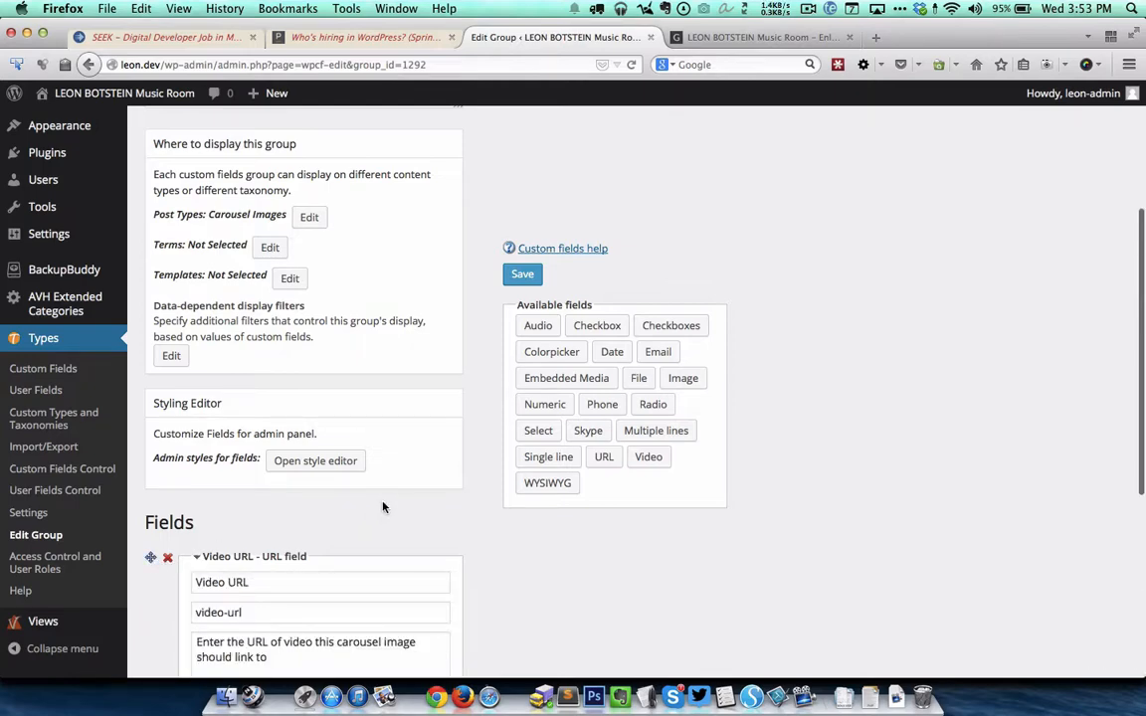
scroll(down, 3)
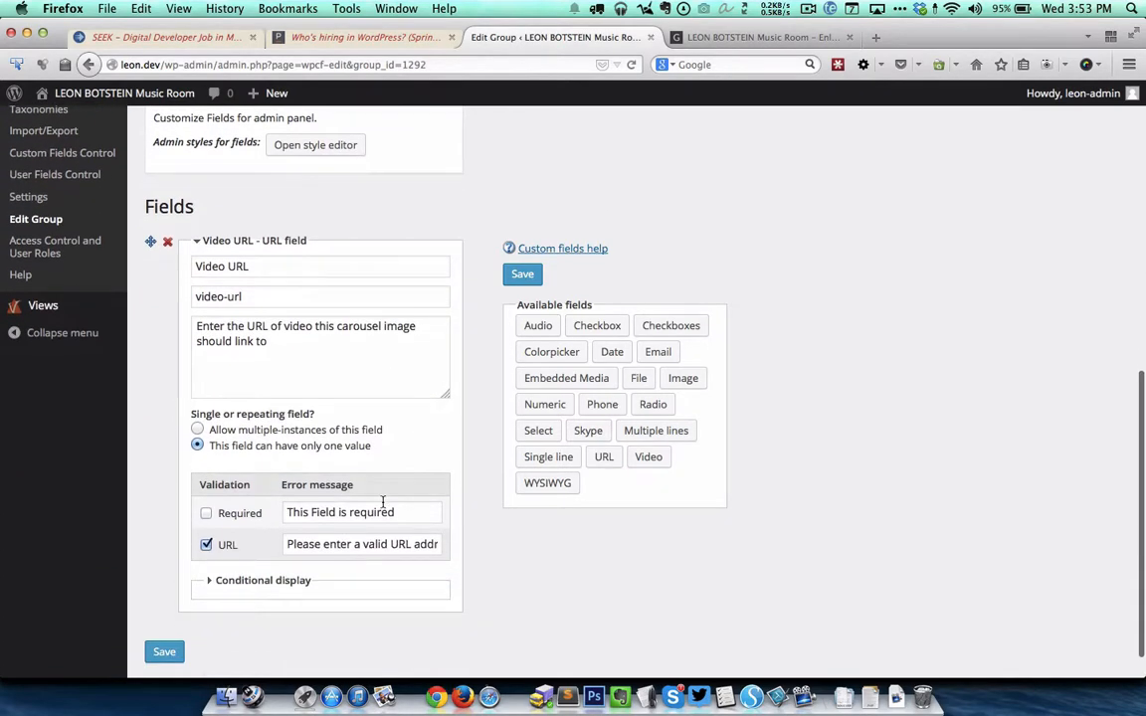
click(361, 512)
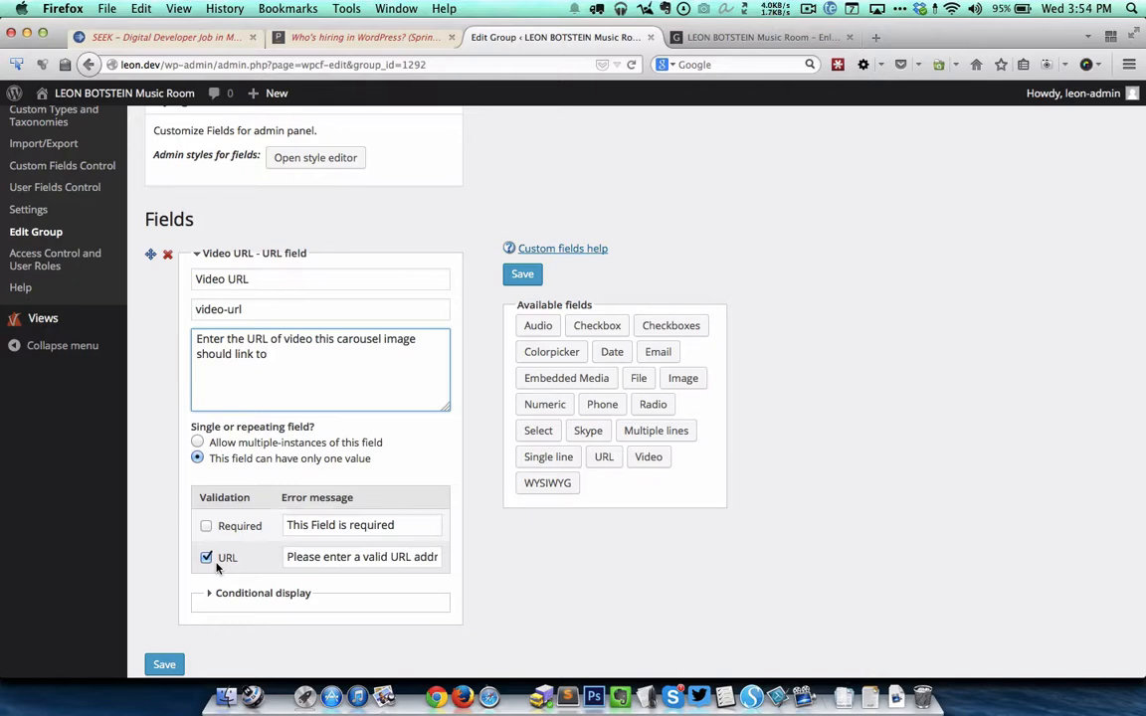
click(267, 354)
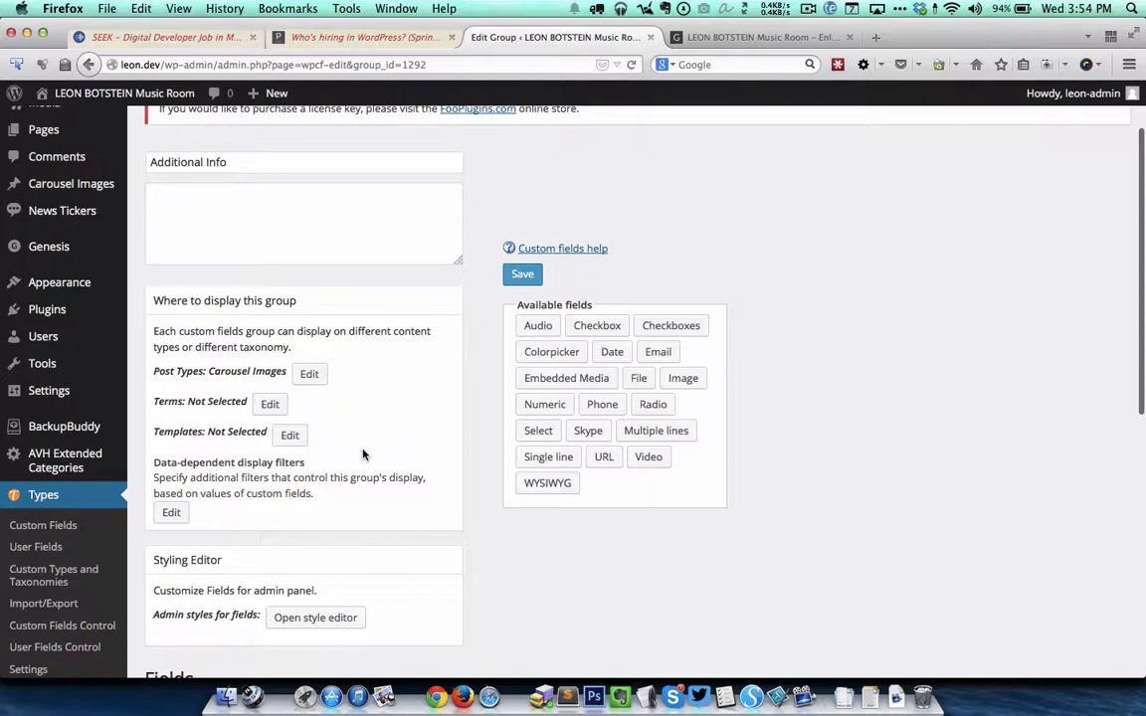
scroll(down, 3)
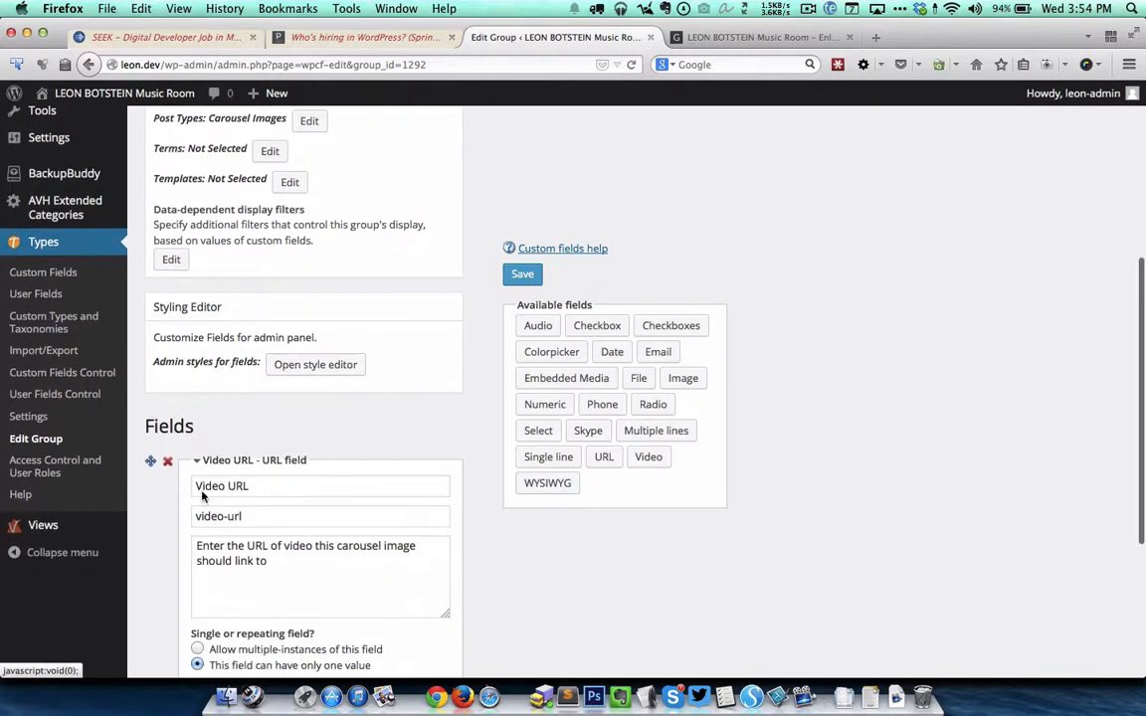
click(42, 525)
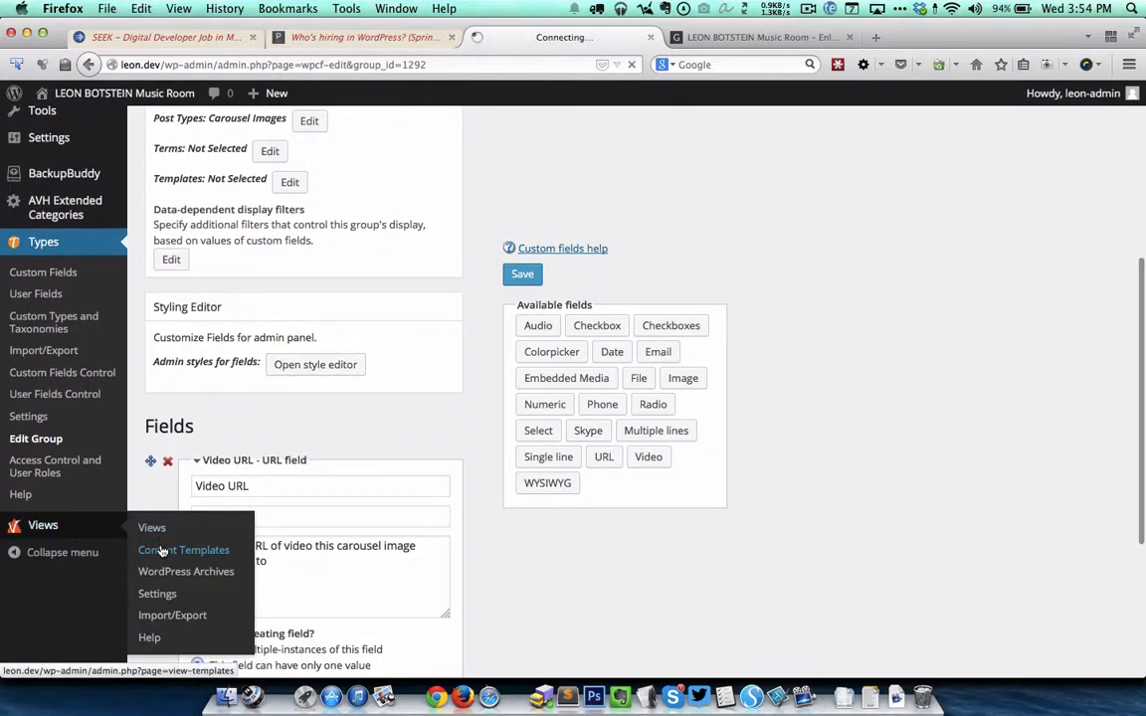
Step: Open the Carousel Slide template from the Content Templates list
click(184, 549)
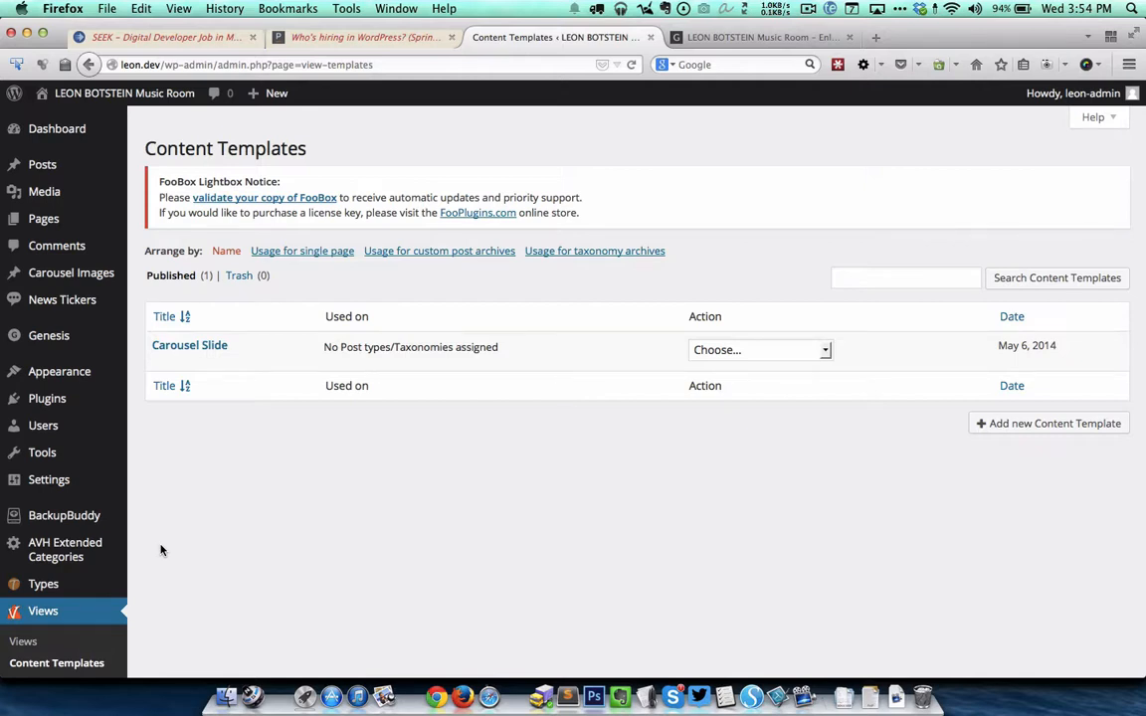
mouse_move(224, 345)
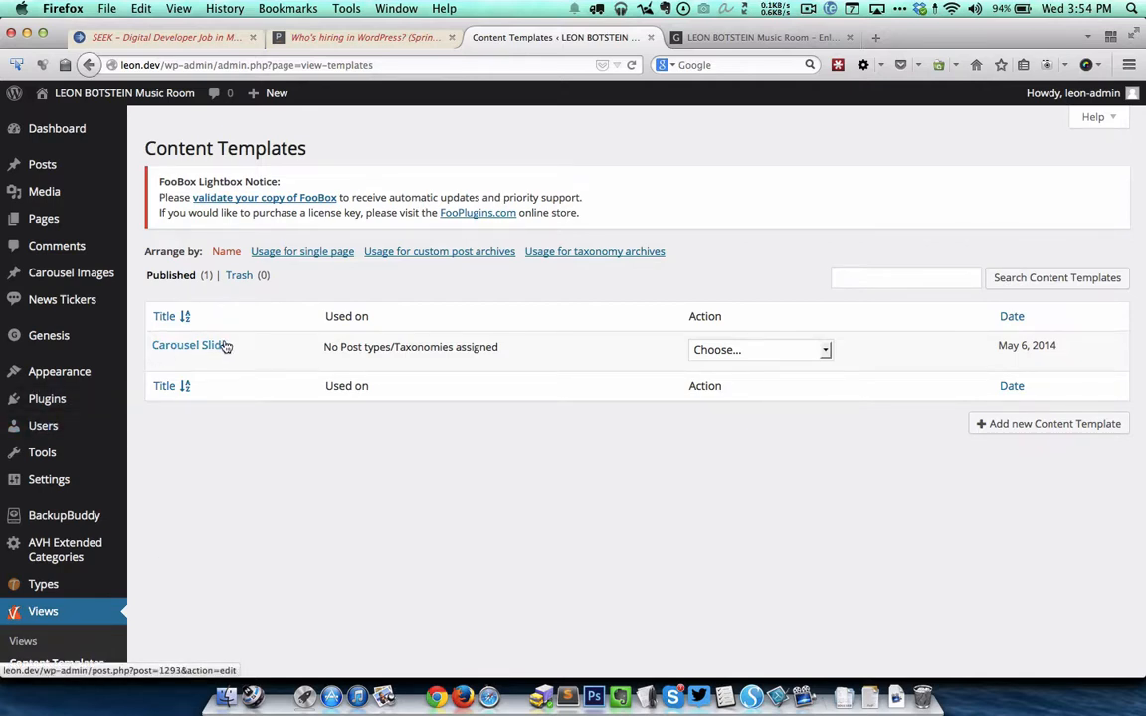
click(189, 345)
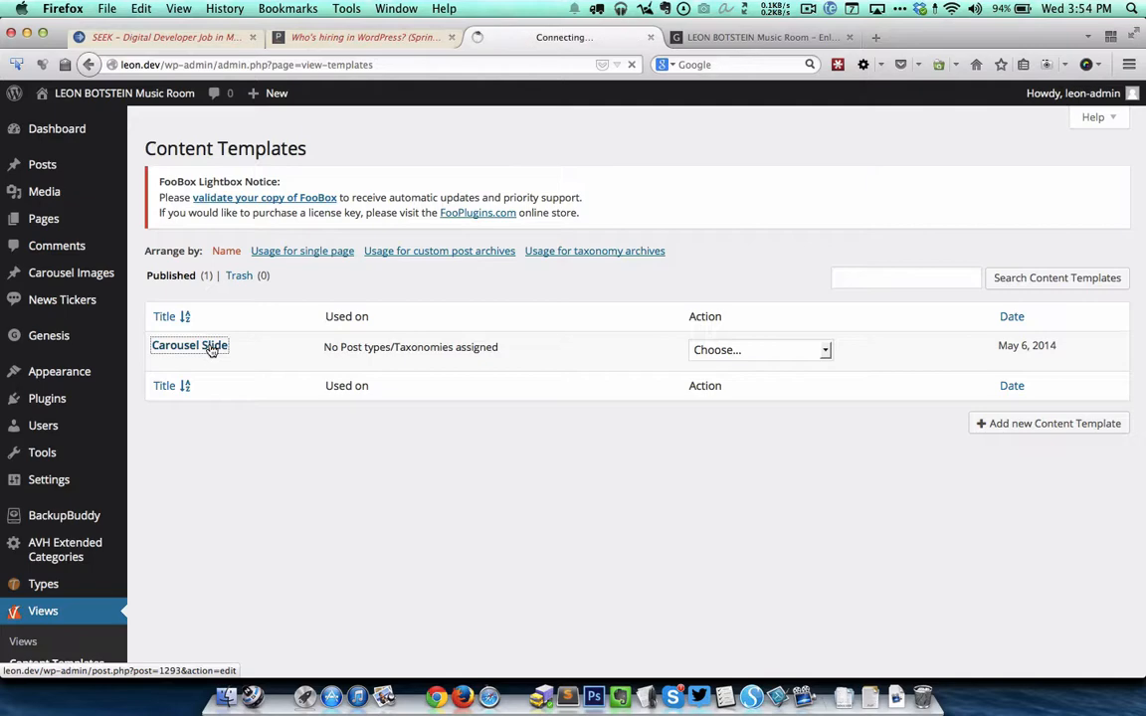
click(189, 345)
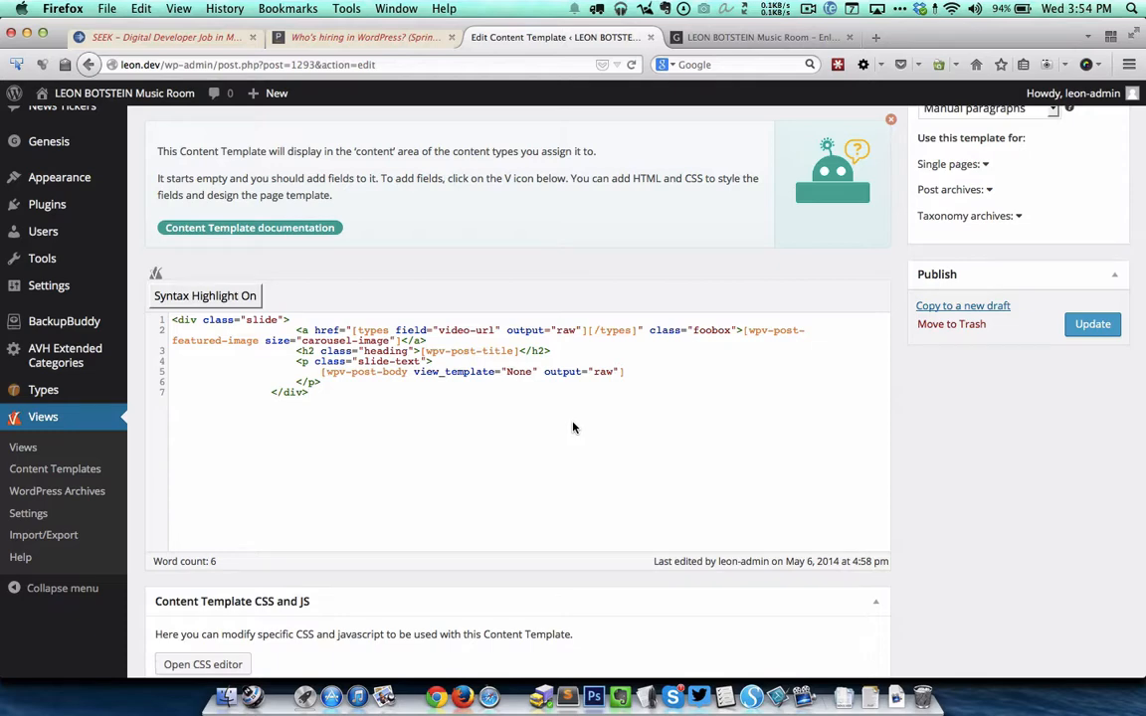
mouse_move(612, 211)
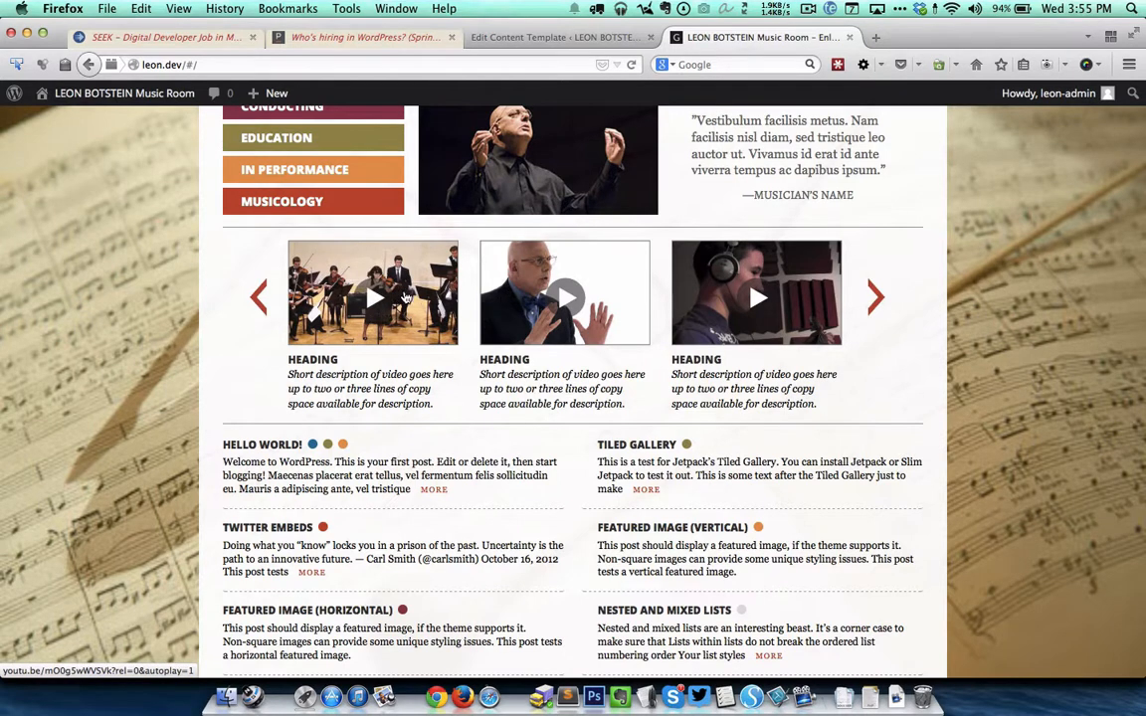
mouse_move(328, 364)
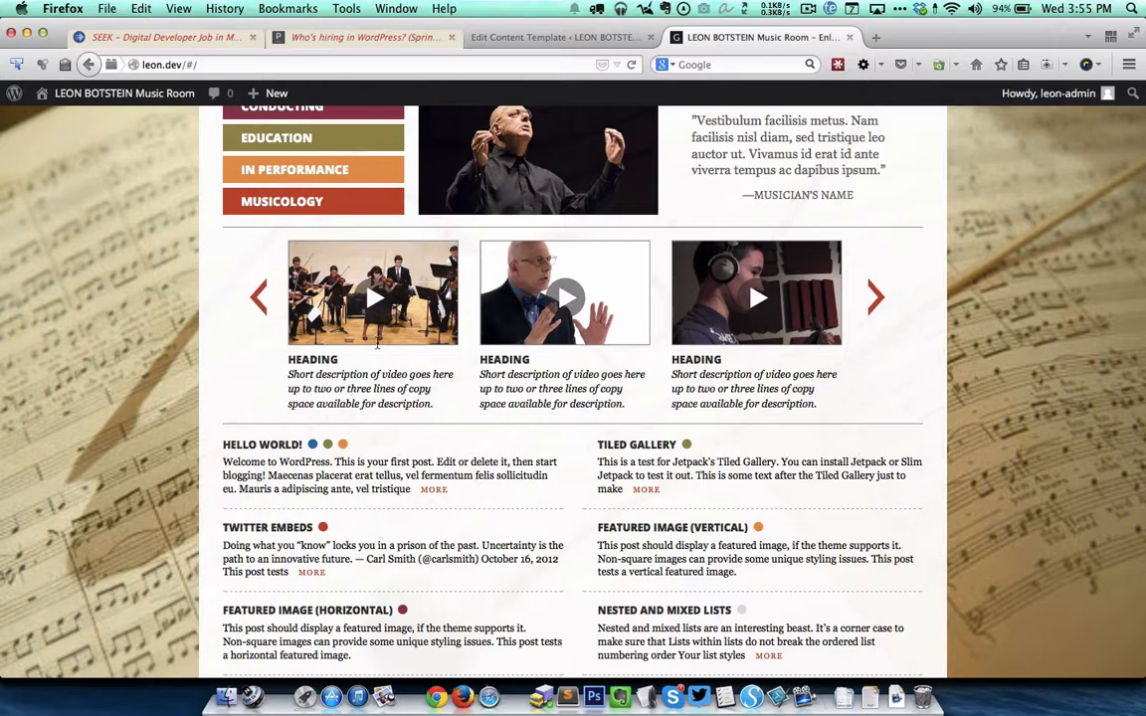
Step: Highlight the template's video-url field shortcode and its field attribute, then bring up Sublime Text
click(558, 37)
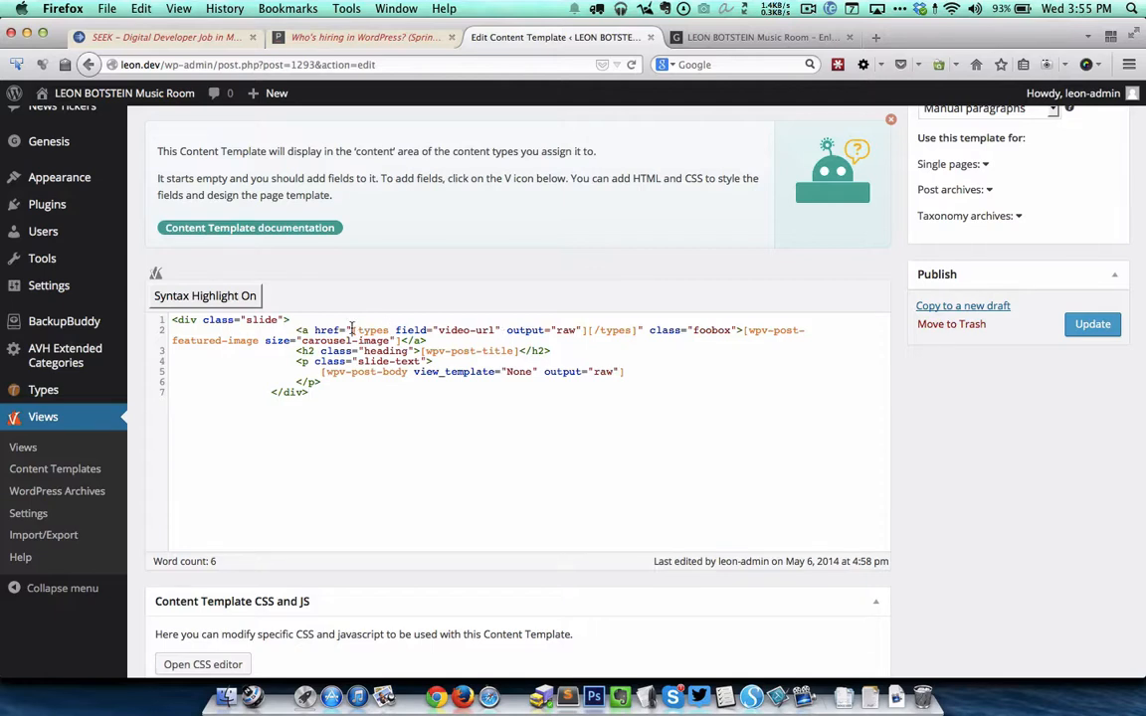
drag(351, 329, 642, 329)
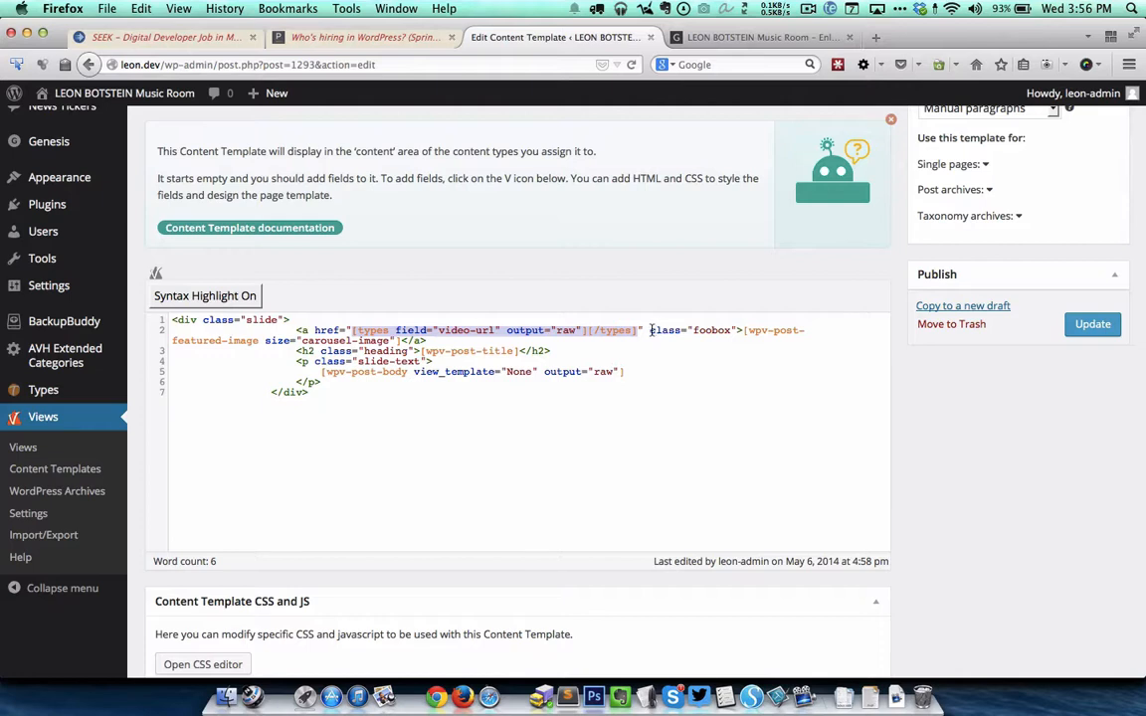
mouse_move(713, 341)
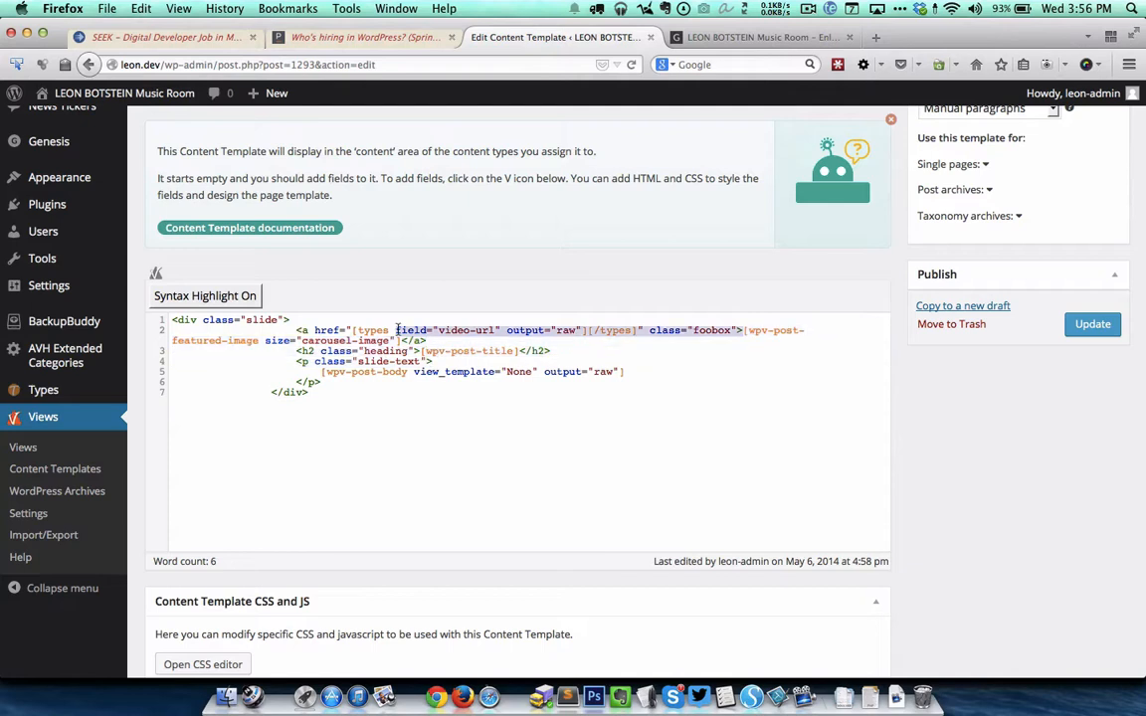
double_click(448, 330)
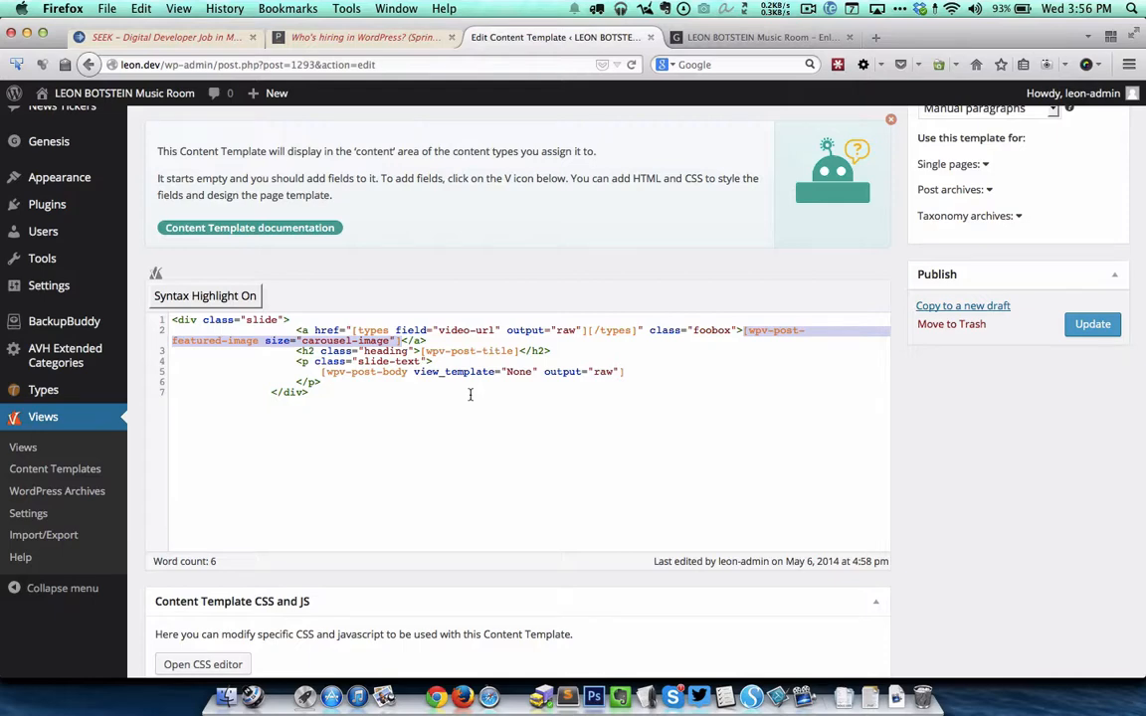
click(564, 689)
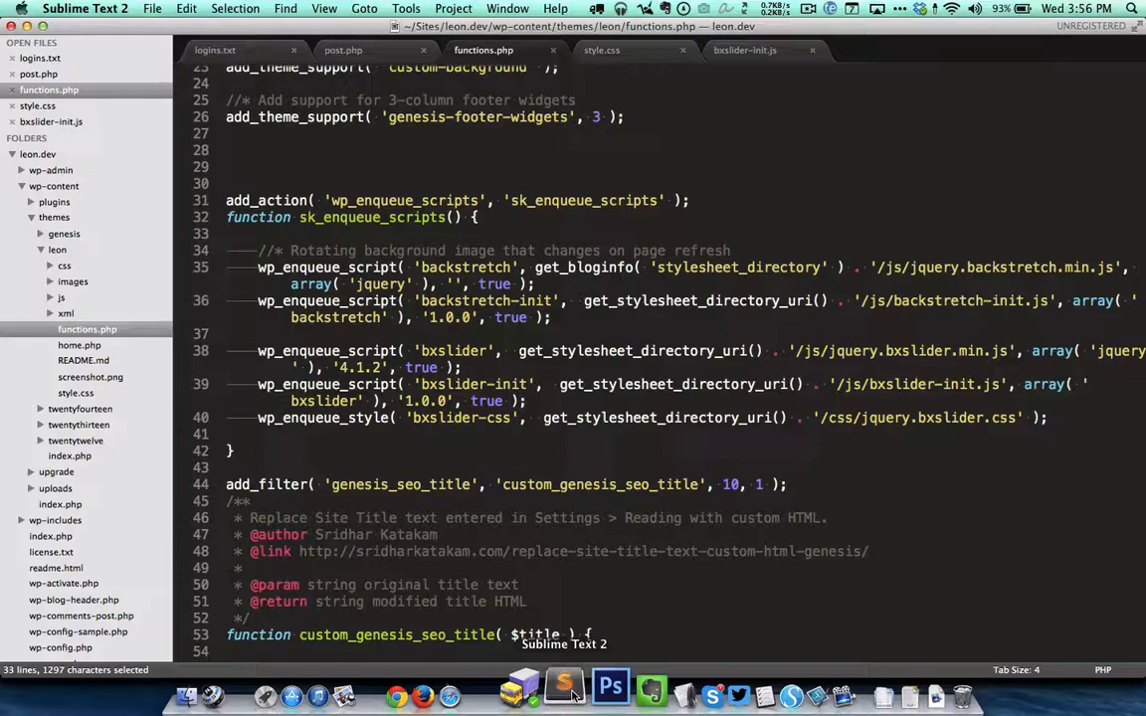
Step: Scroll functions.php to add_image_size('carousel-image', 212, 130, true), then return to Chrome
scroll(down, 3)
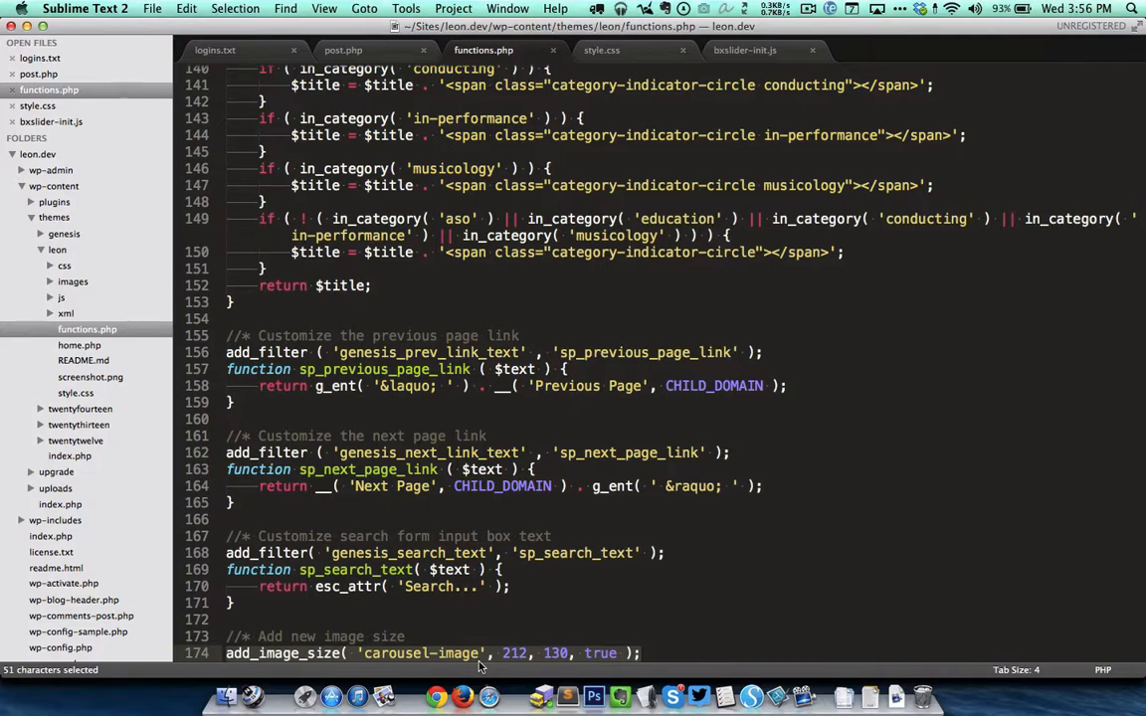
mouse_move(435, 655)
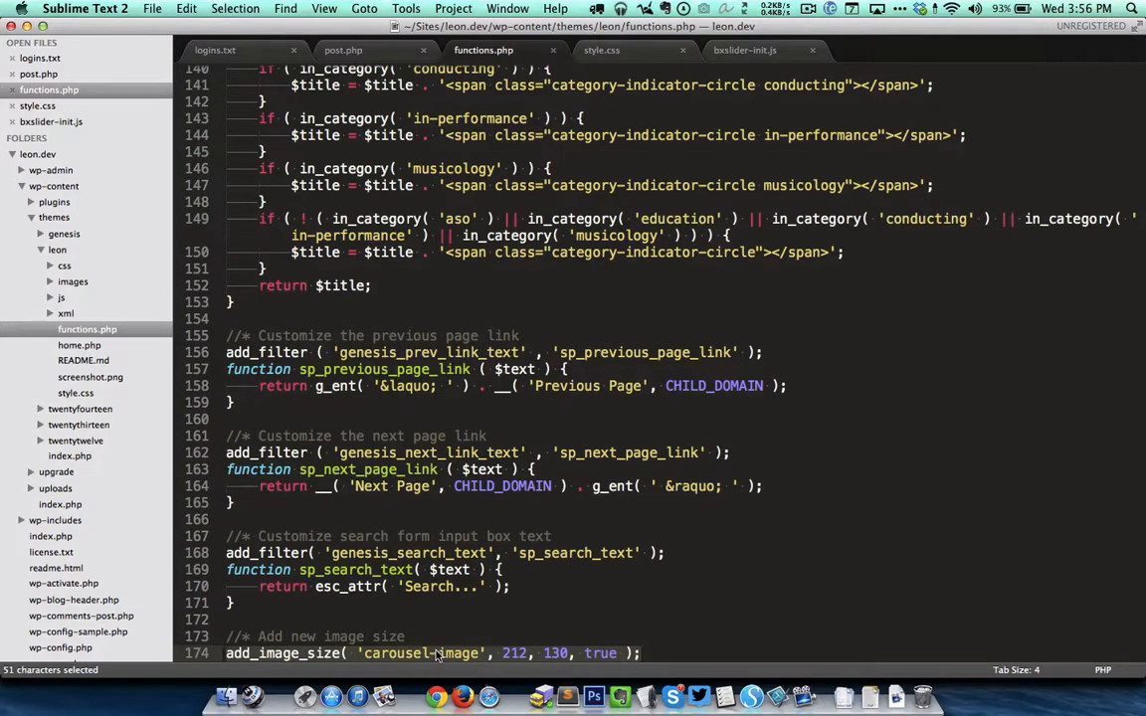
mouse_move(516, 664)
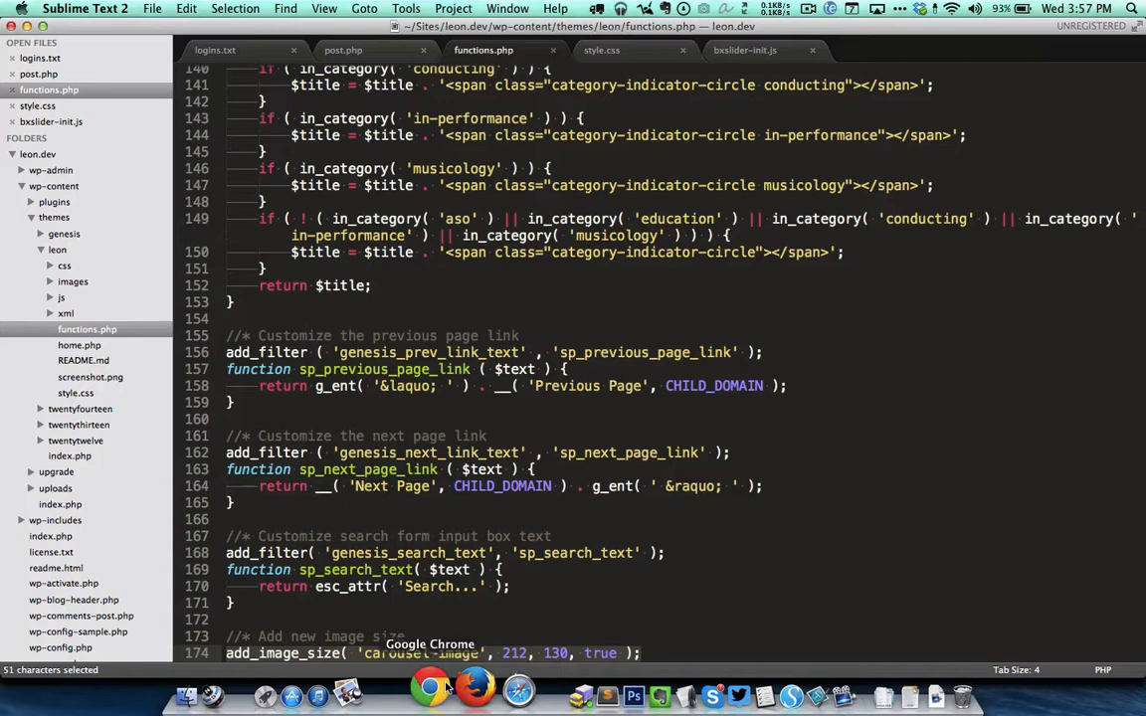
click(472, 689)
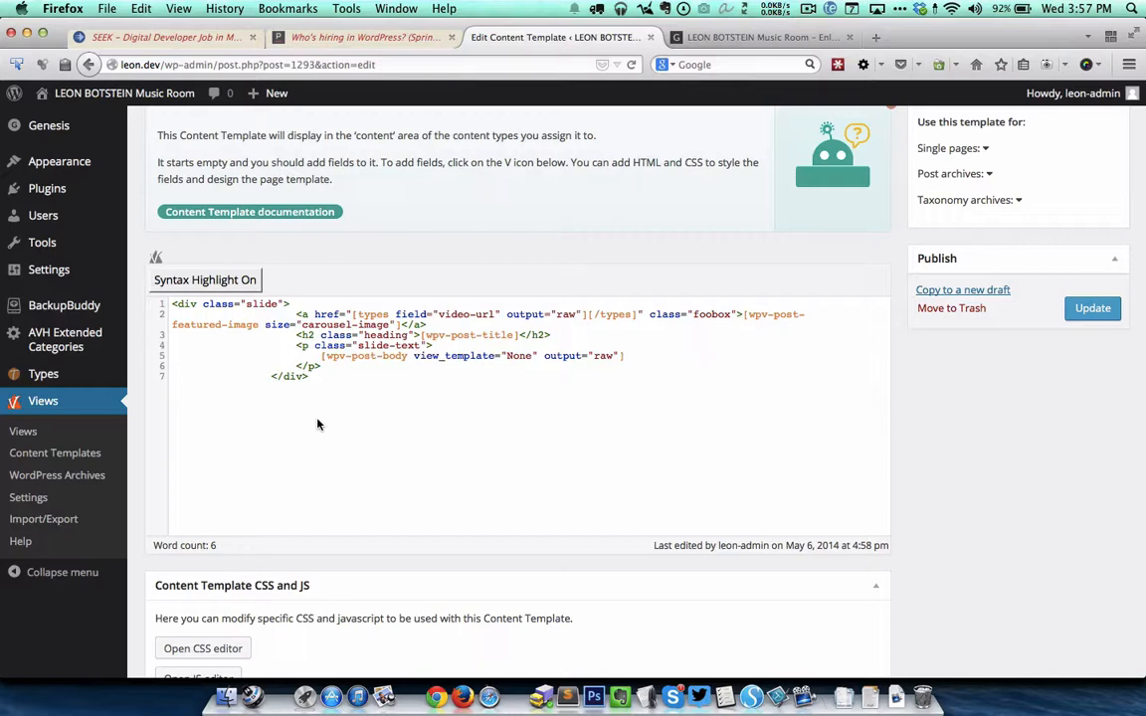
Step: Place the caret beside the post body shortcode in the Carousel Slide template
click(407, 356)
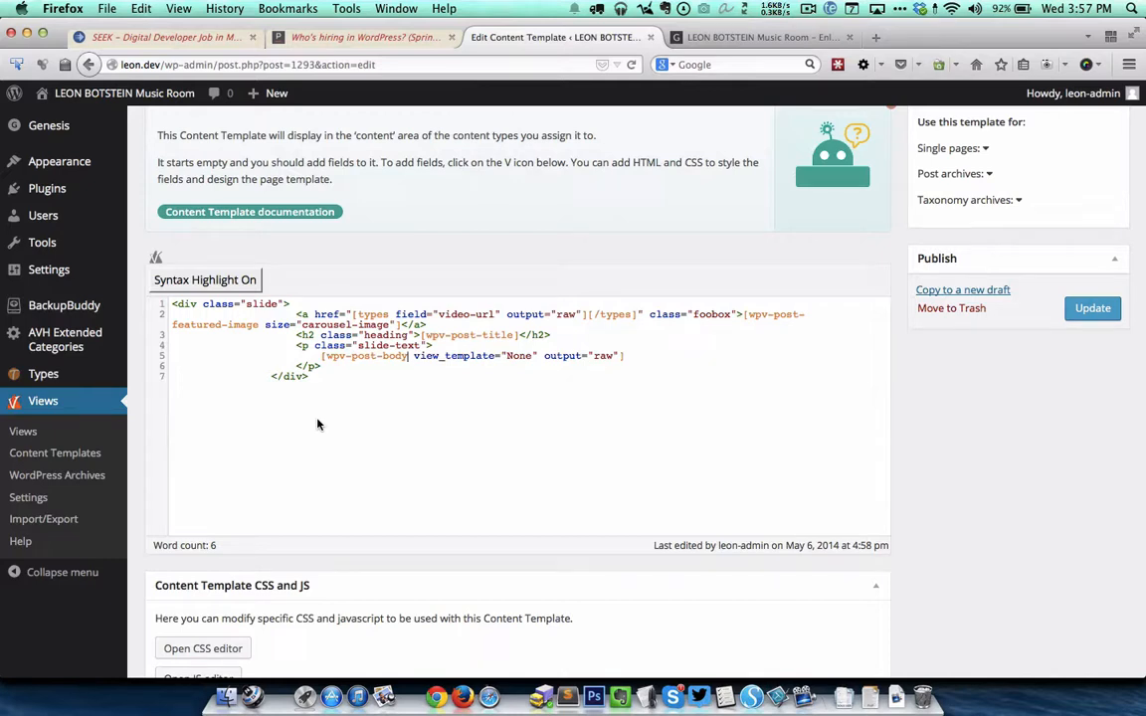
mouse_move(23, 431)
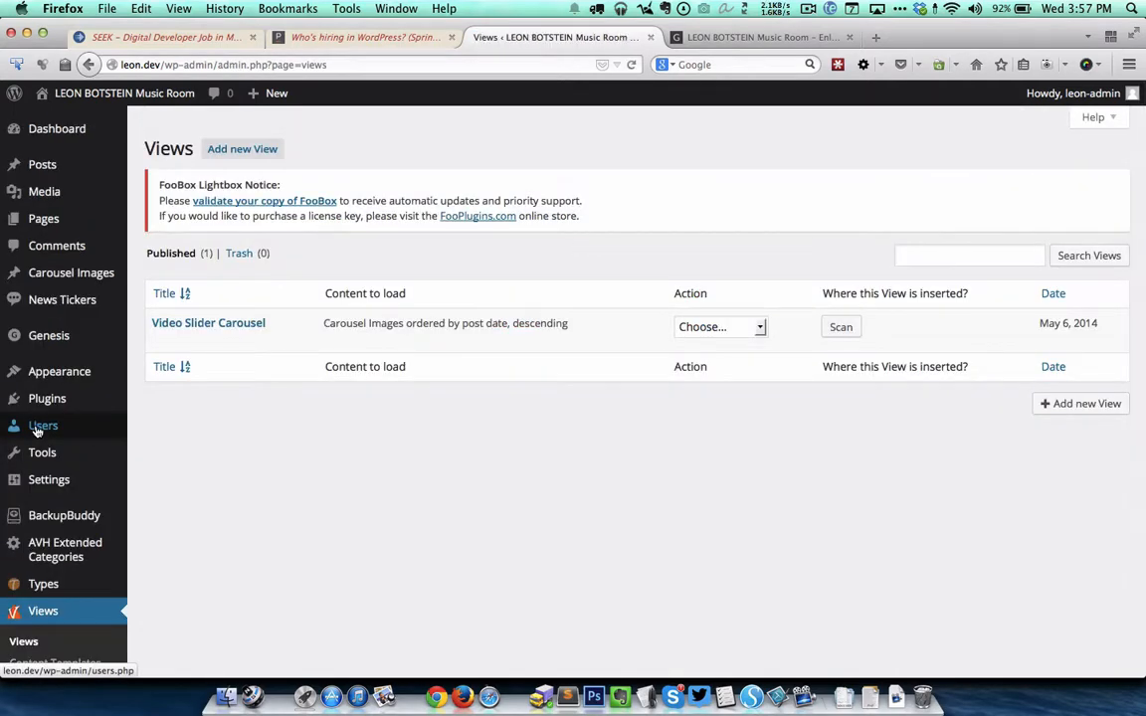
Step: Open Video Slider Carousel and scroll to its Content selection of Carousel Images posts
click(208, 323)
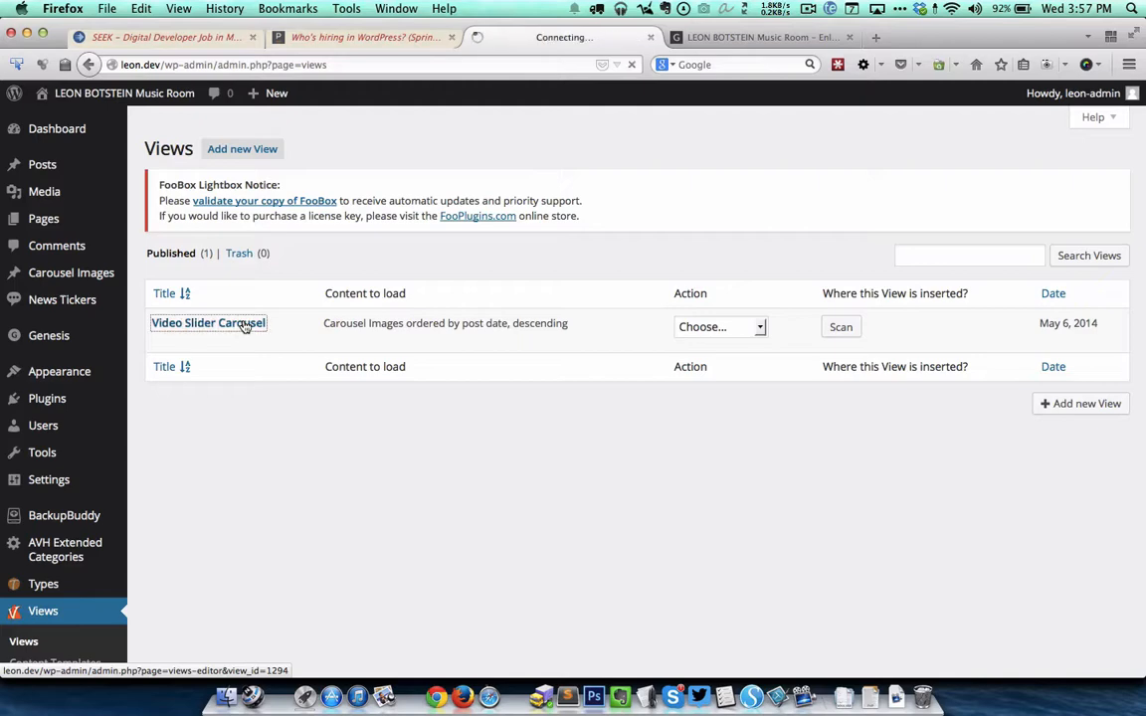
click(208, 323)
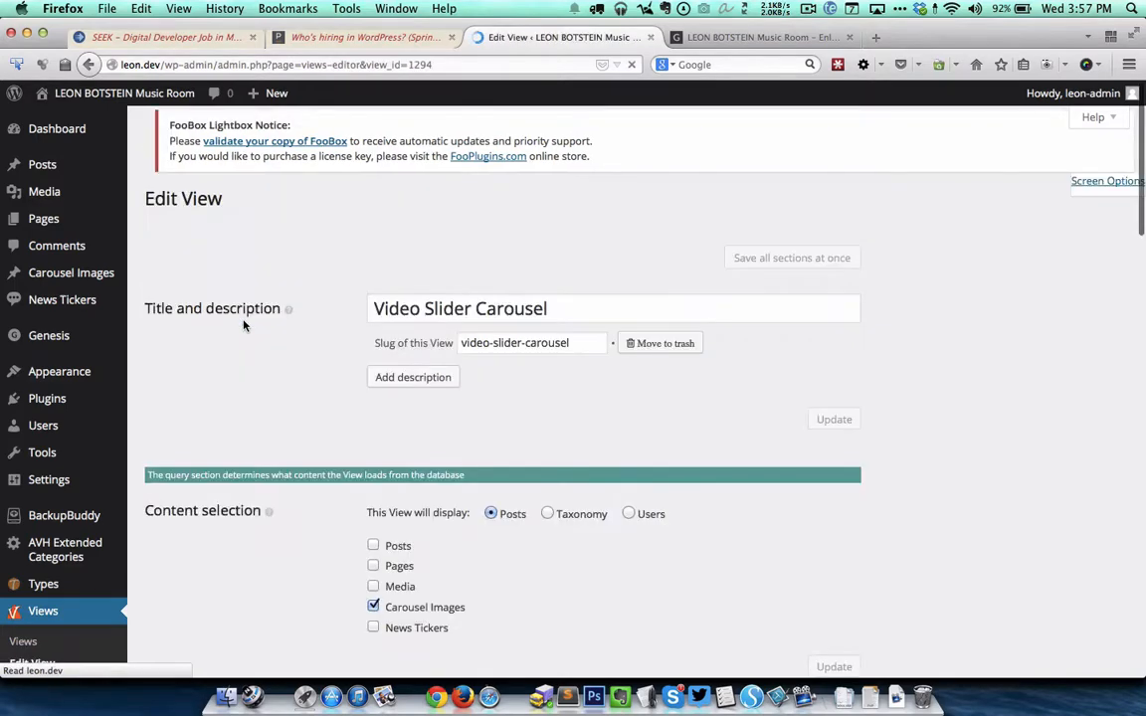
scroll(down, 3)
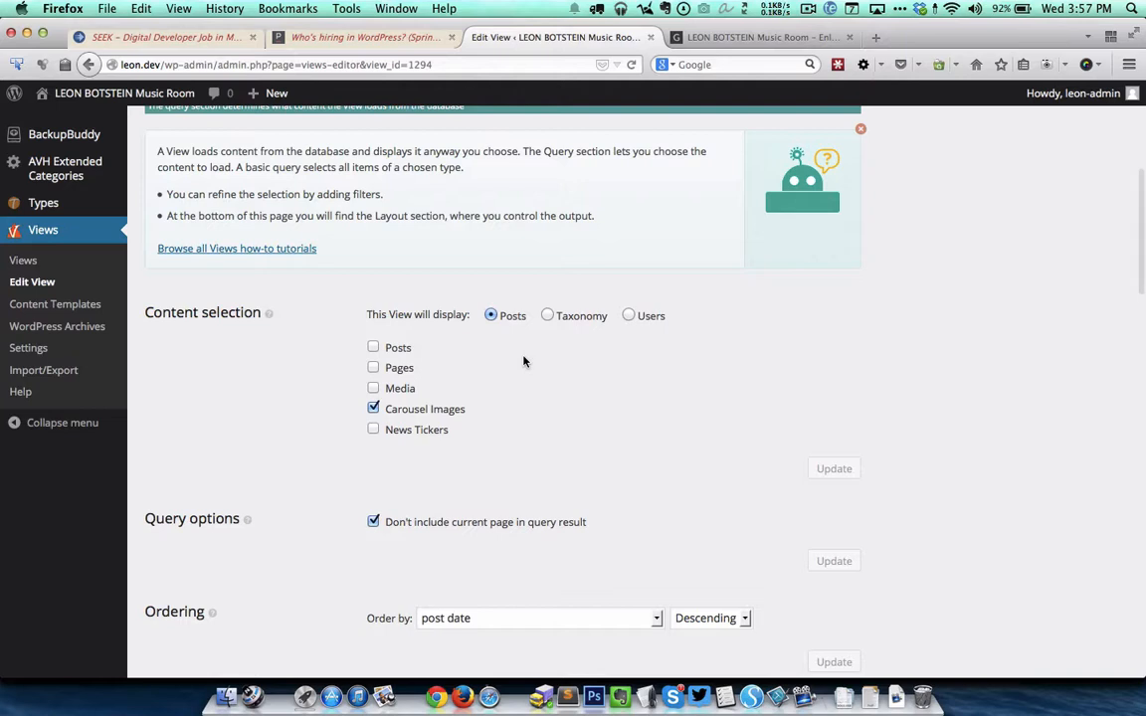
mouse_move(470, 417)
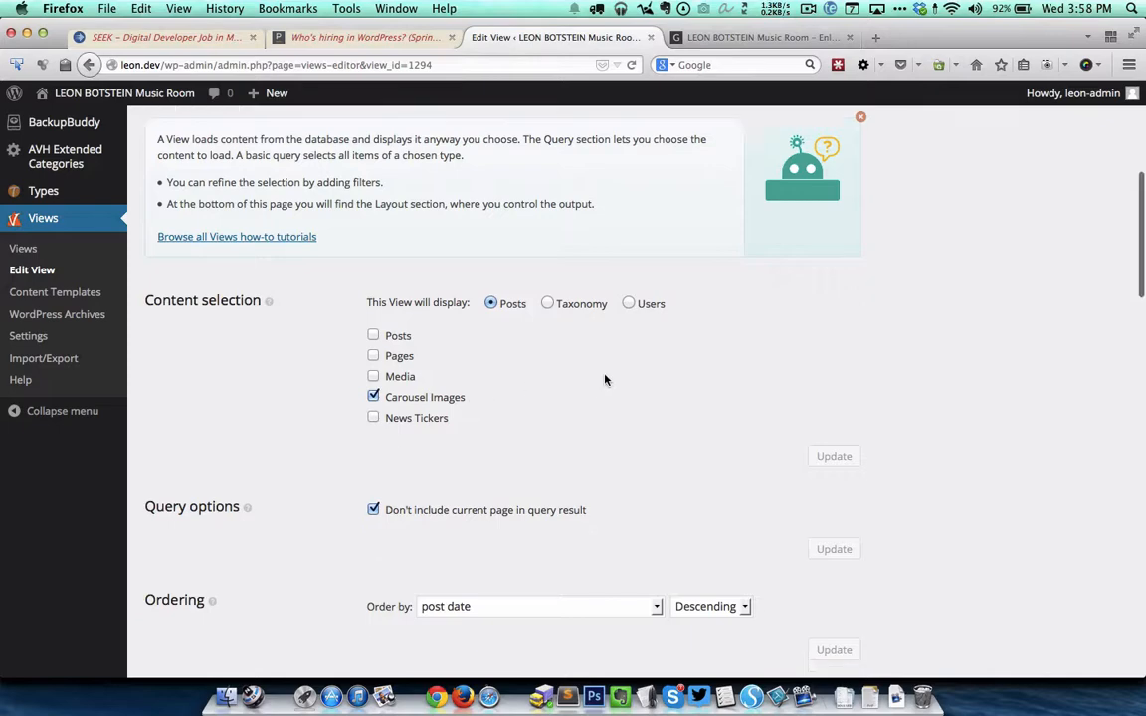
scroll(down, 3)
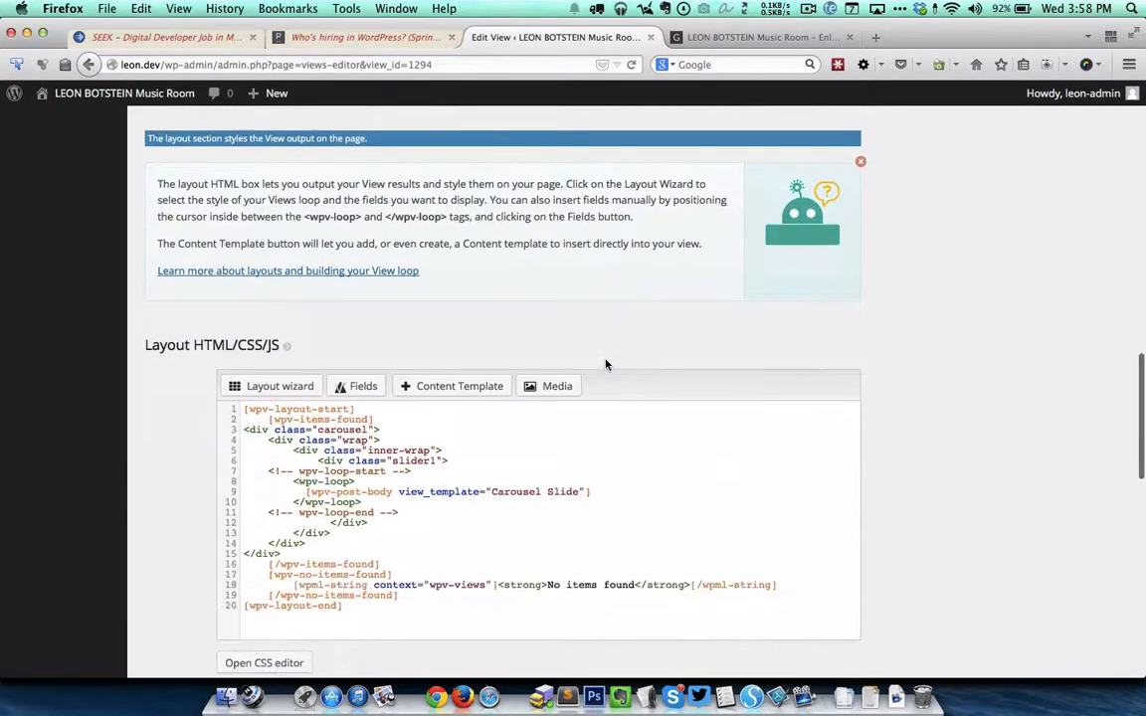
scroll(down, 3)
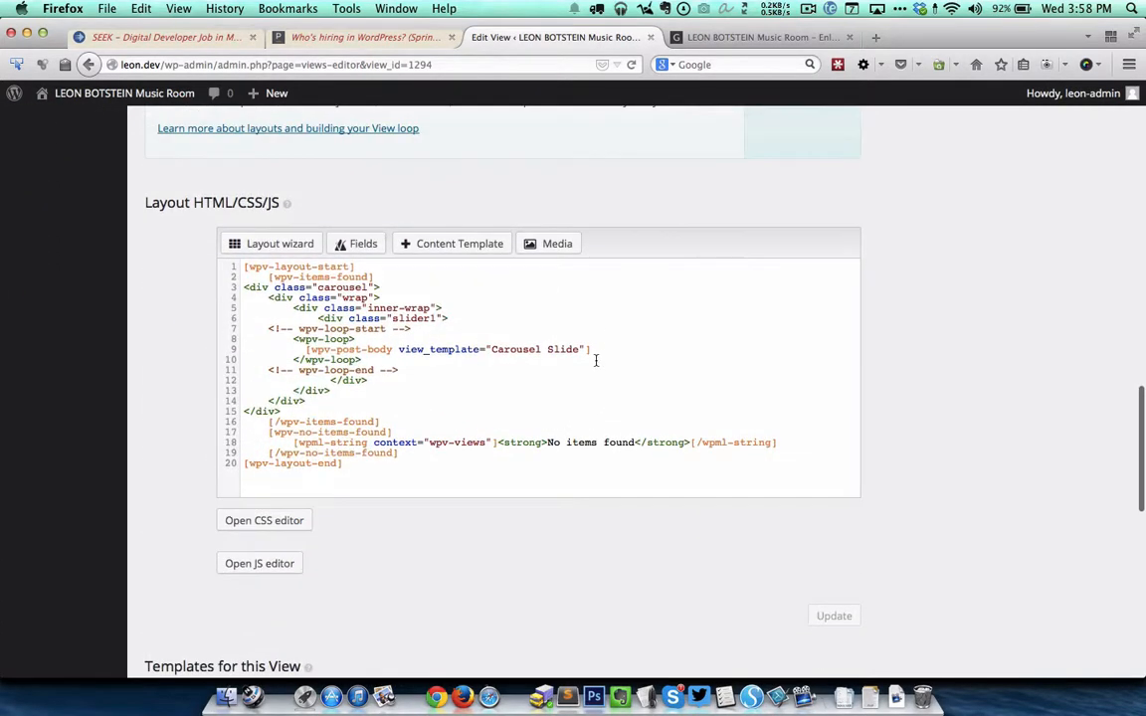
mouse_move(532, 388)
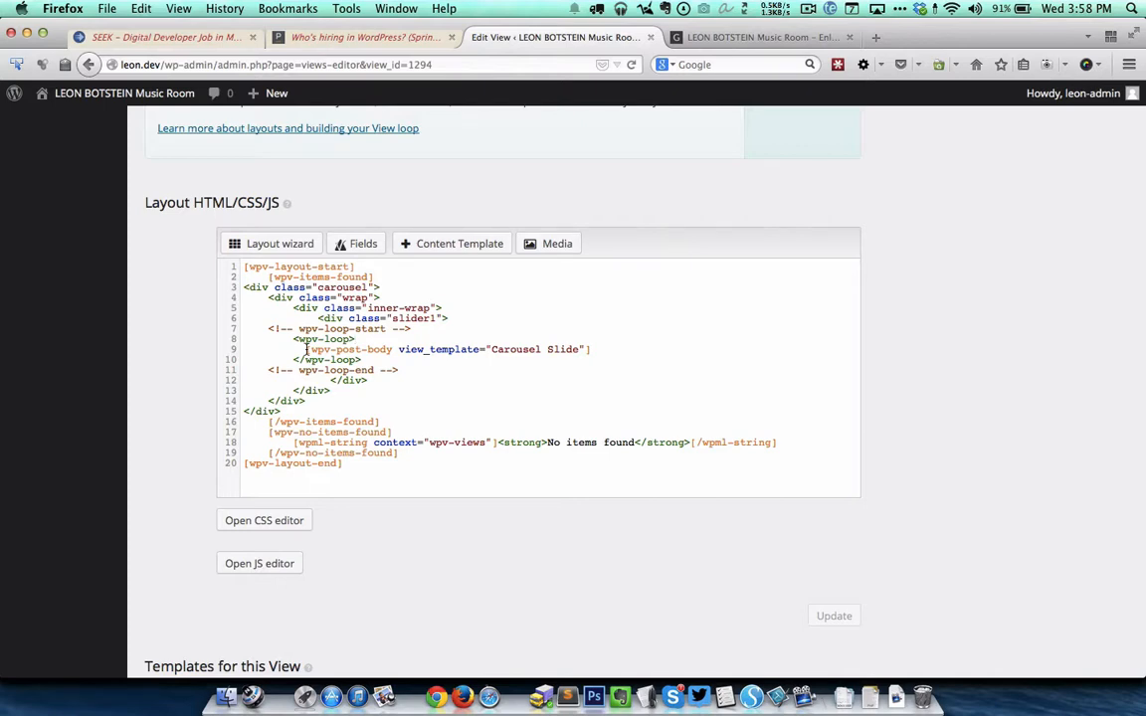
click(355, 338)
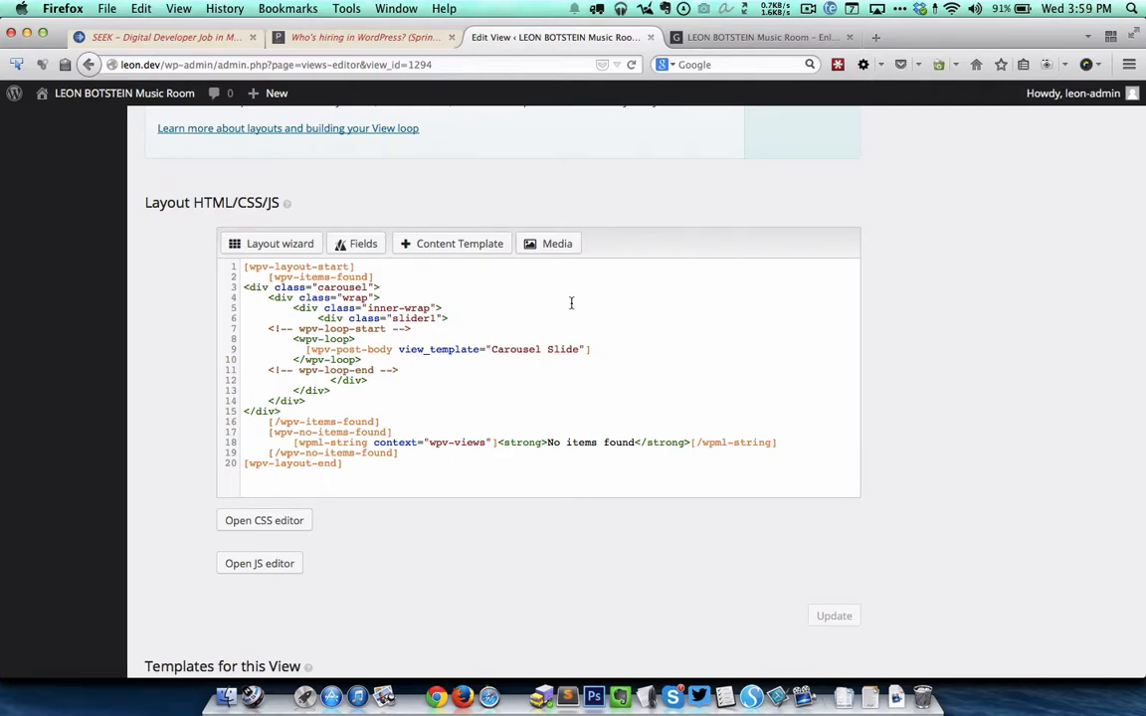
click(569, 690)
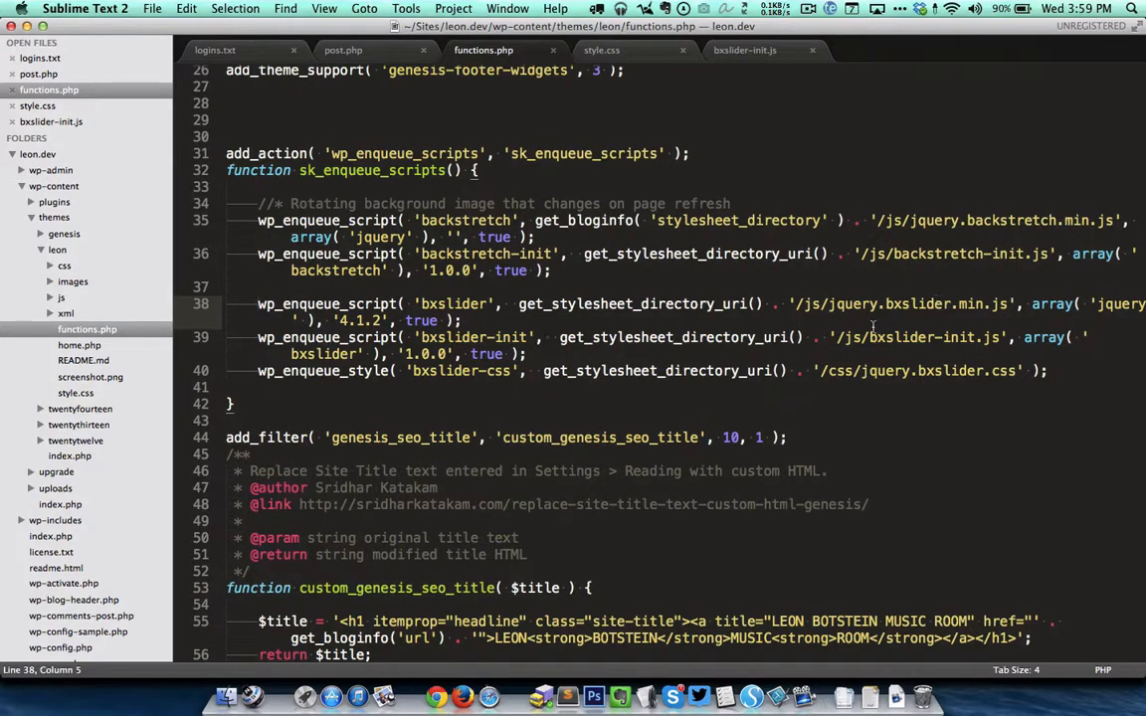
mouse_move(907, 318)
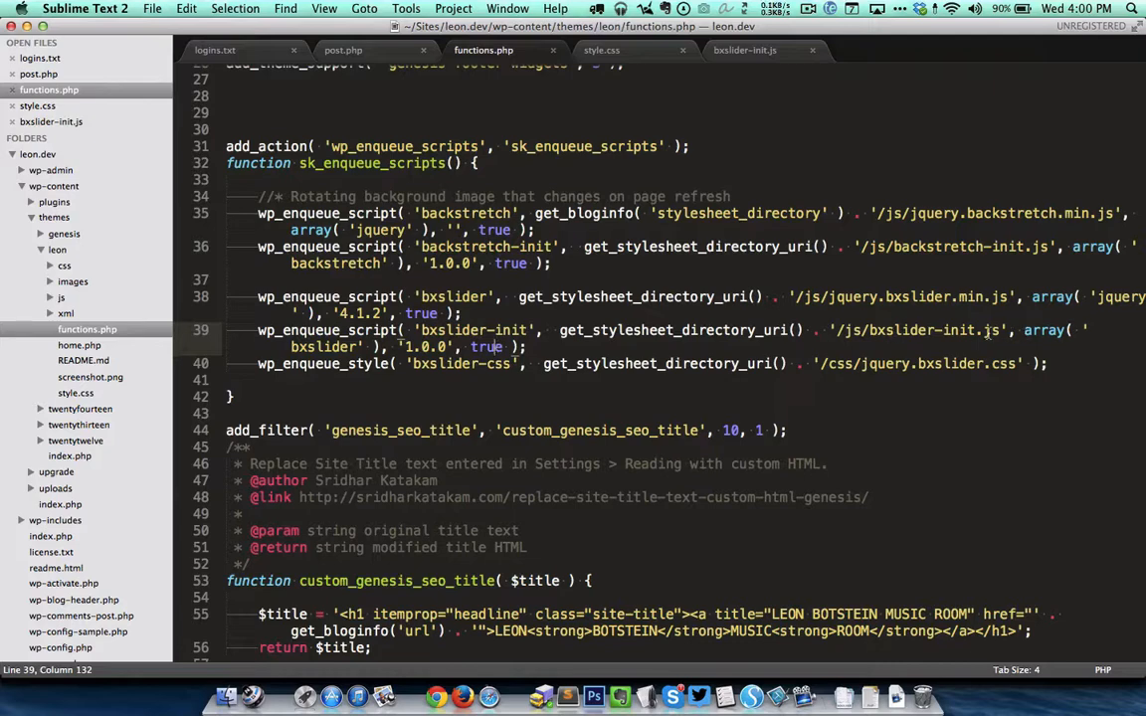
mouse_move(940, 344)
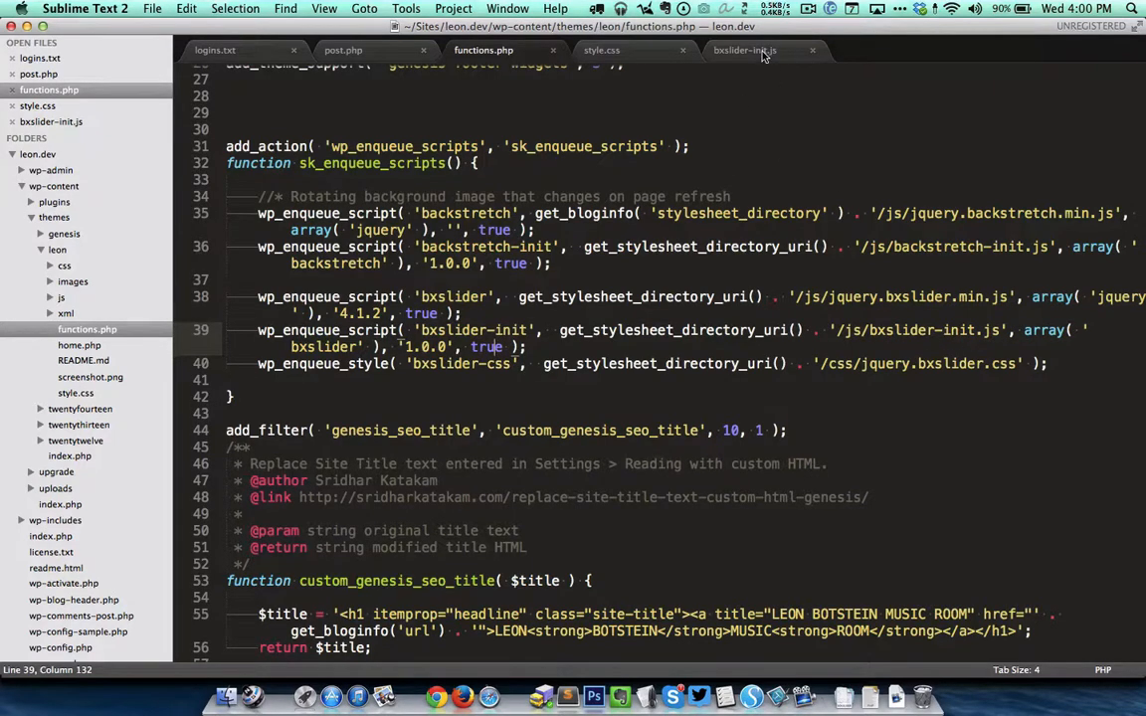
Step: Inspect the slider1 slideMargin setting in bxslider-init.js and compare it with the live three-item carousel
click(744, 51)
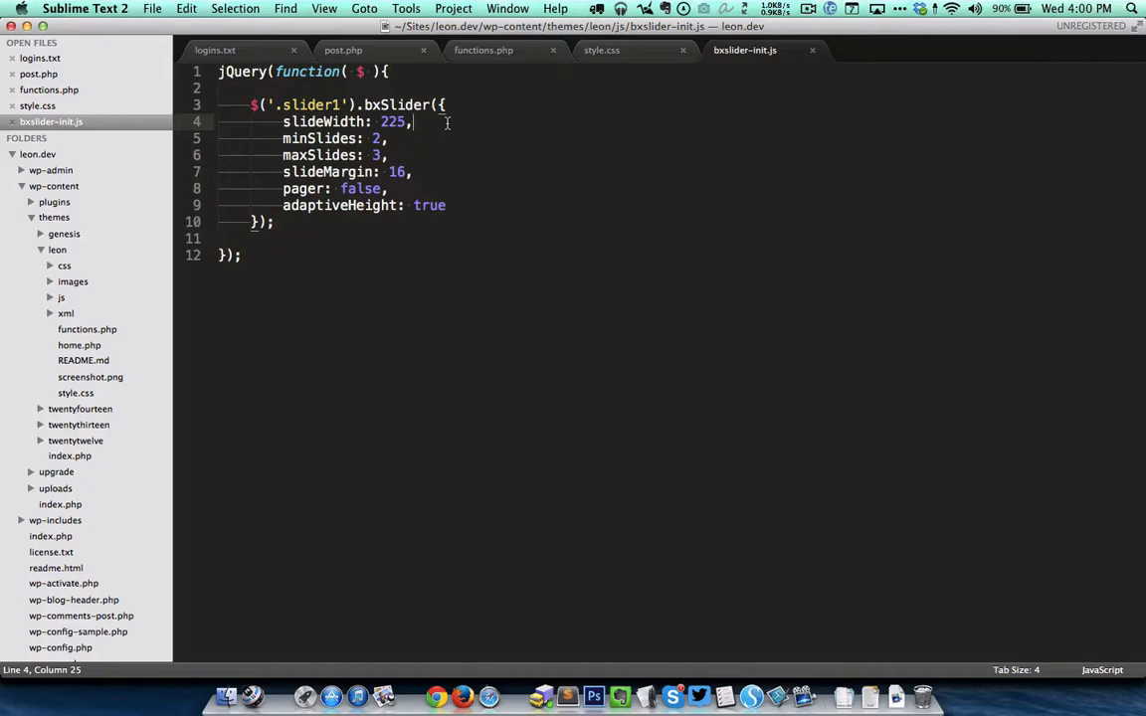
click(397, 138)
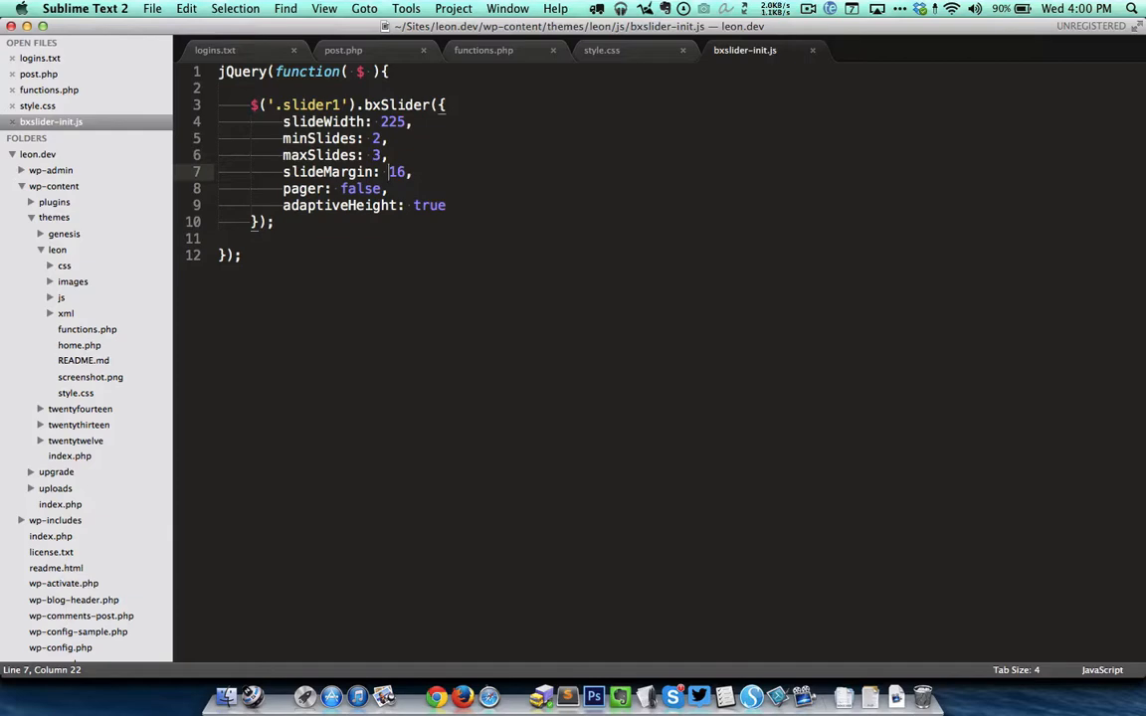
click(464, 692)
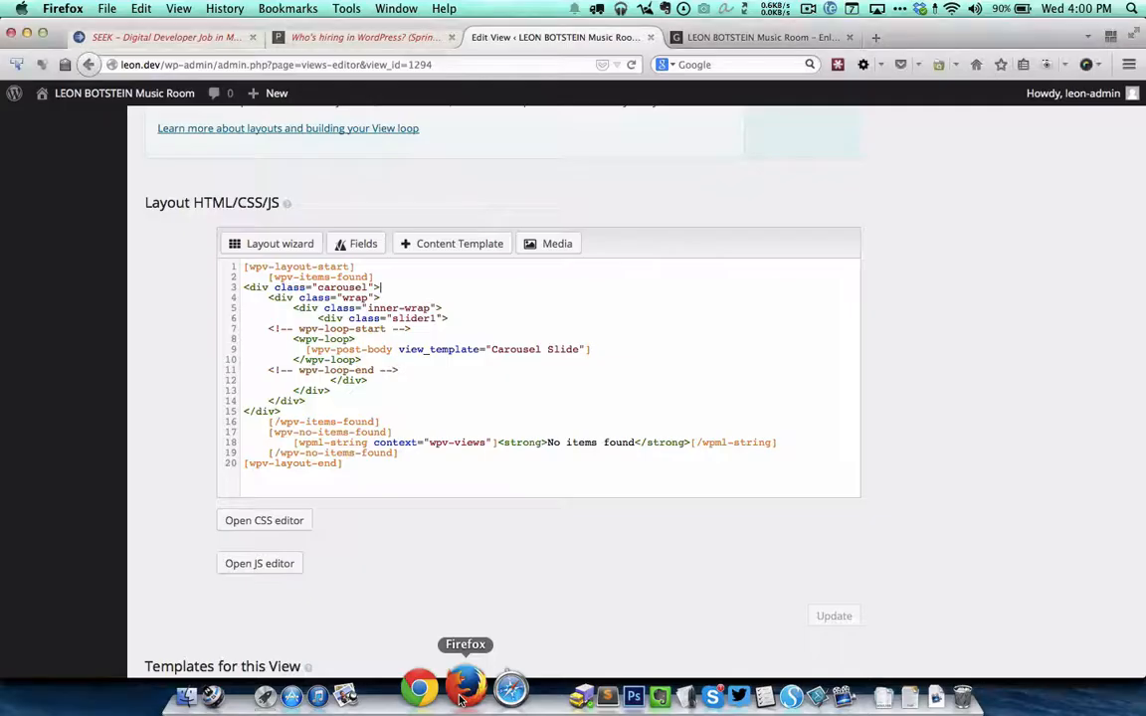
click(756, 37)
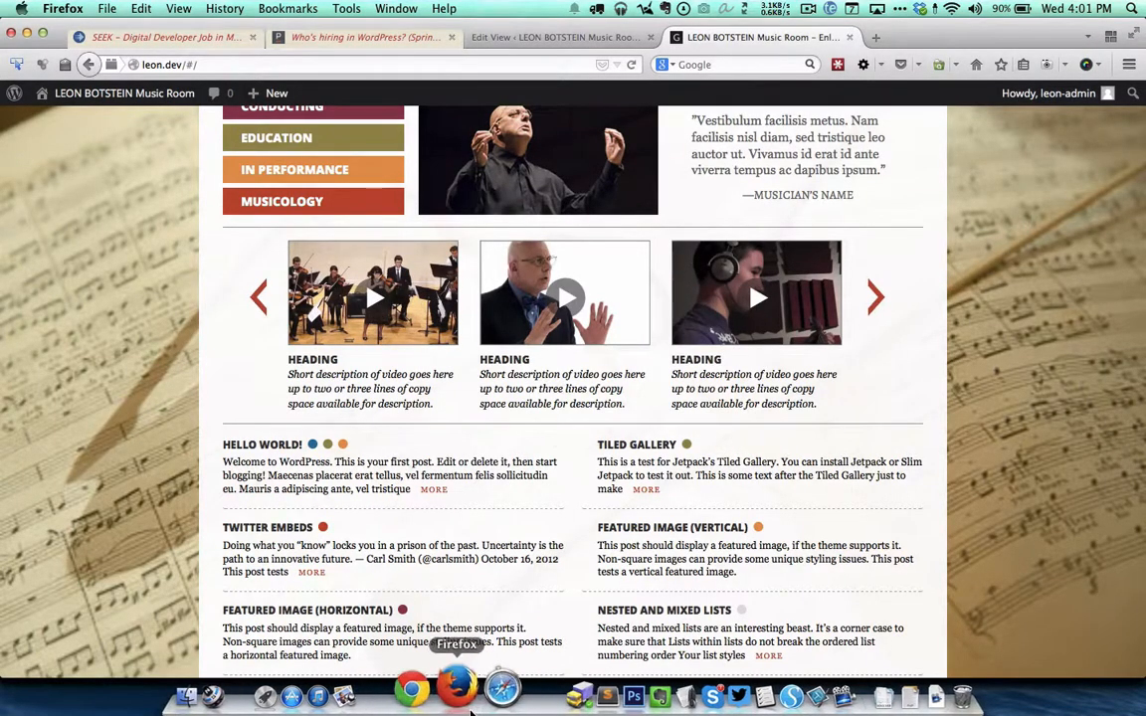
mouse_move(572, 686)
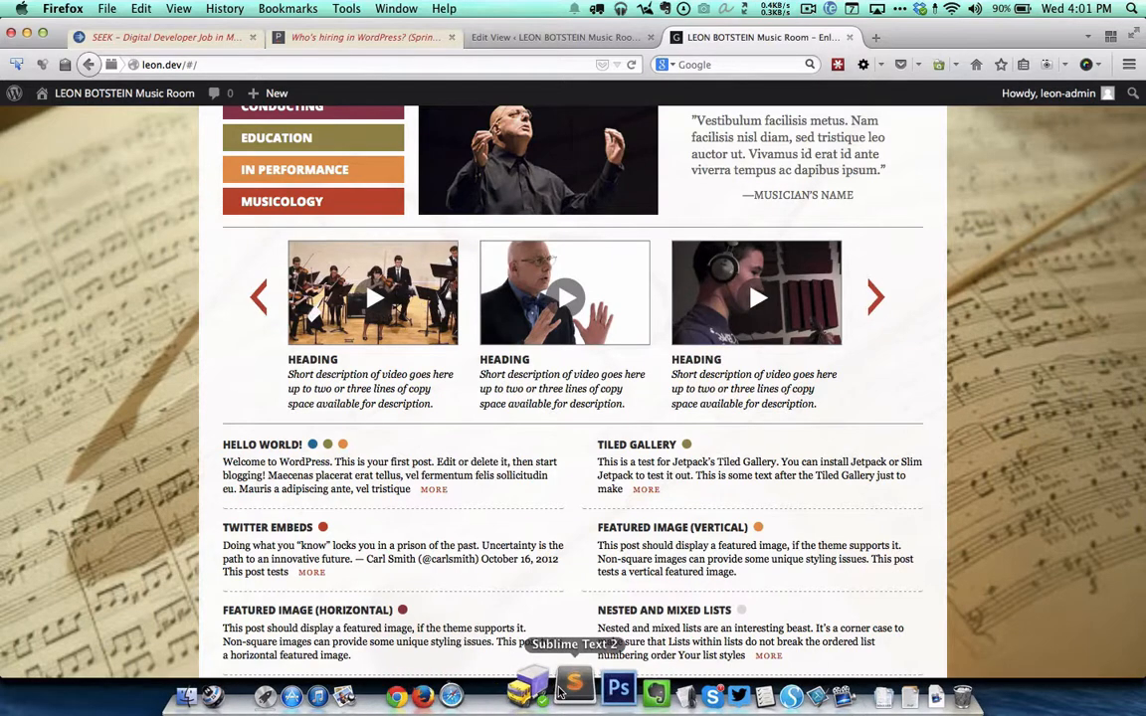
click(573, 689)
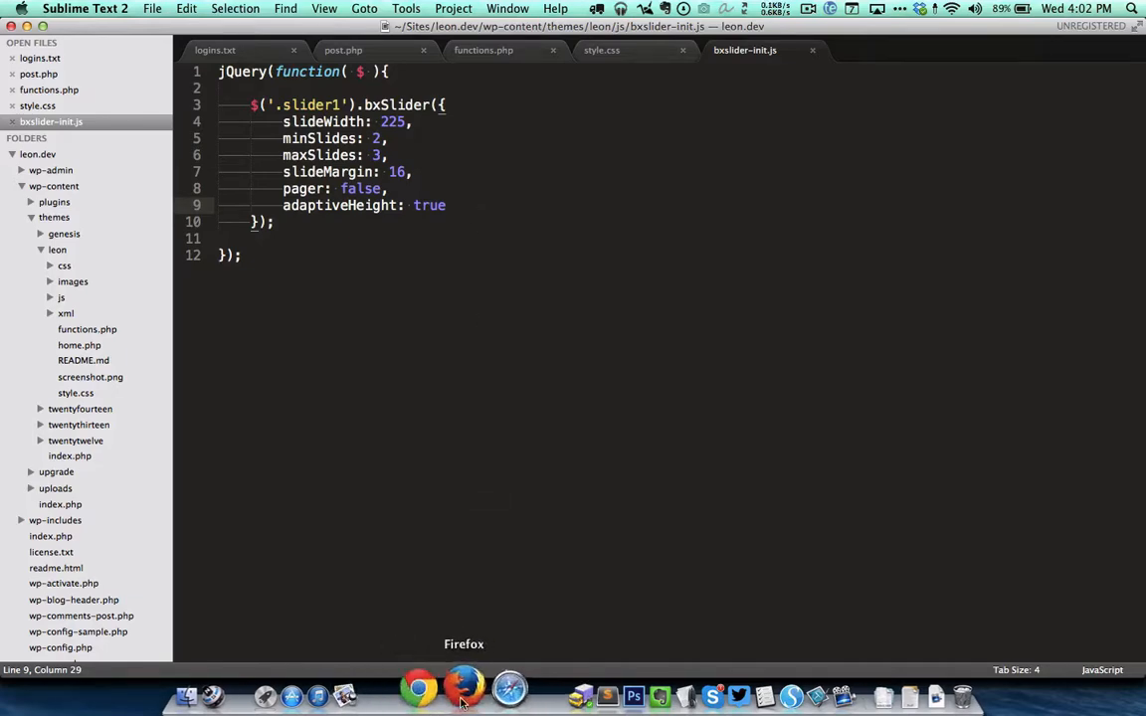
Step: Glance at the site's three-video carousel in Firefox, then return to functions.php
click(464, 687)
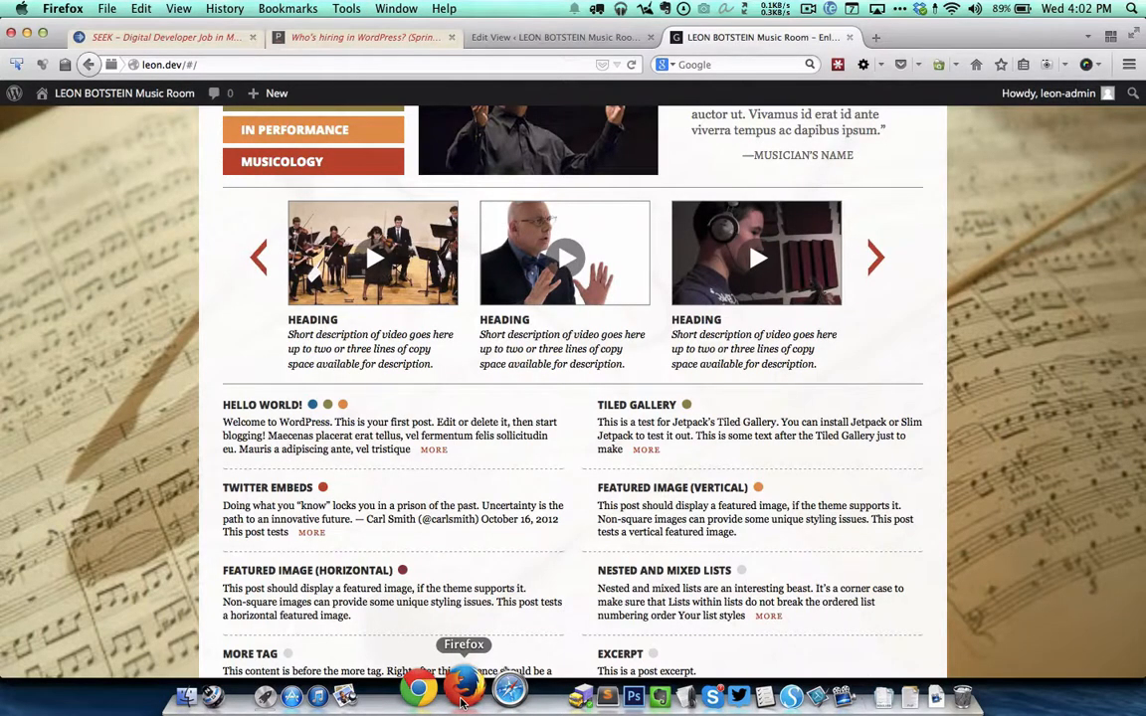
click(465, 689)
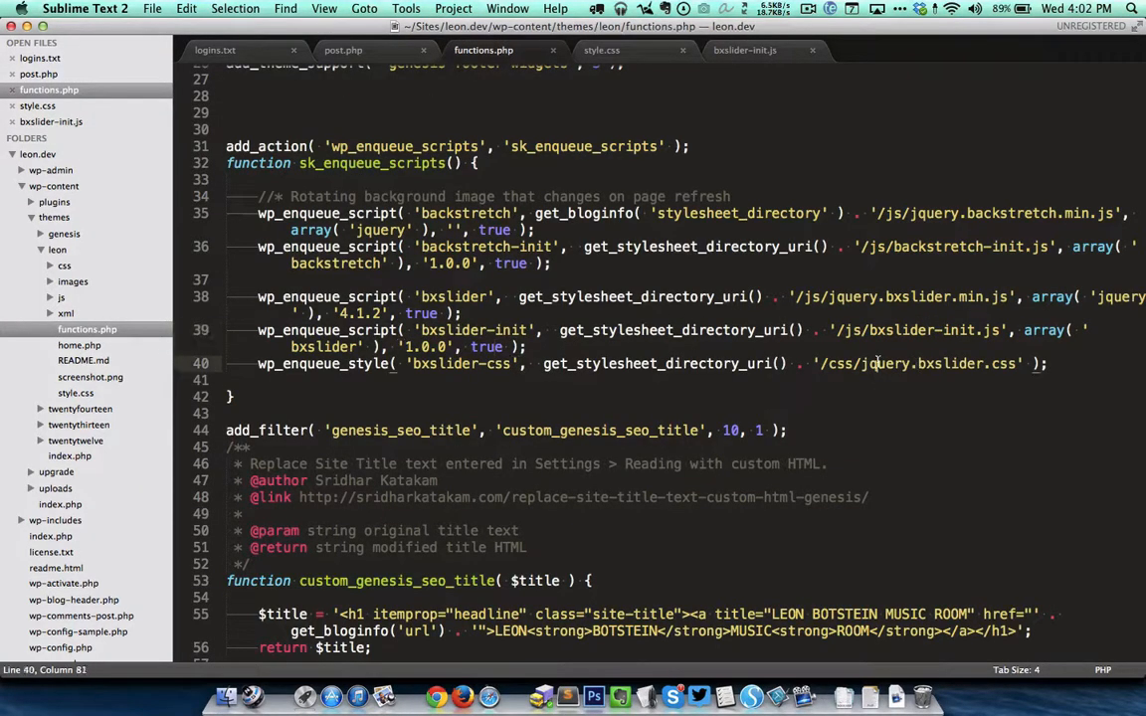
mouse_move(955, 380)
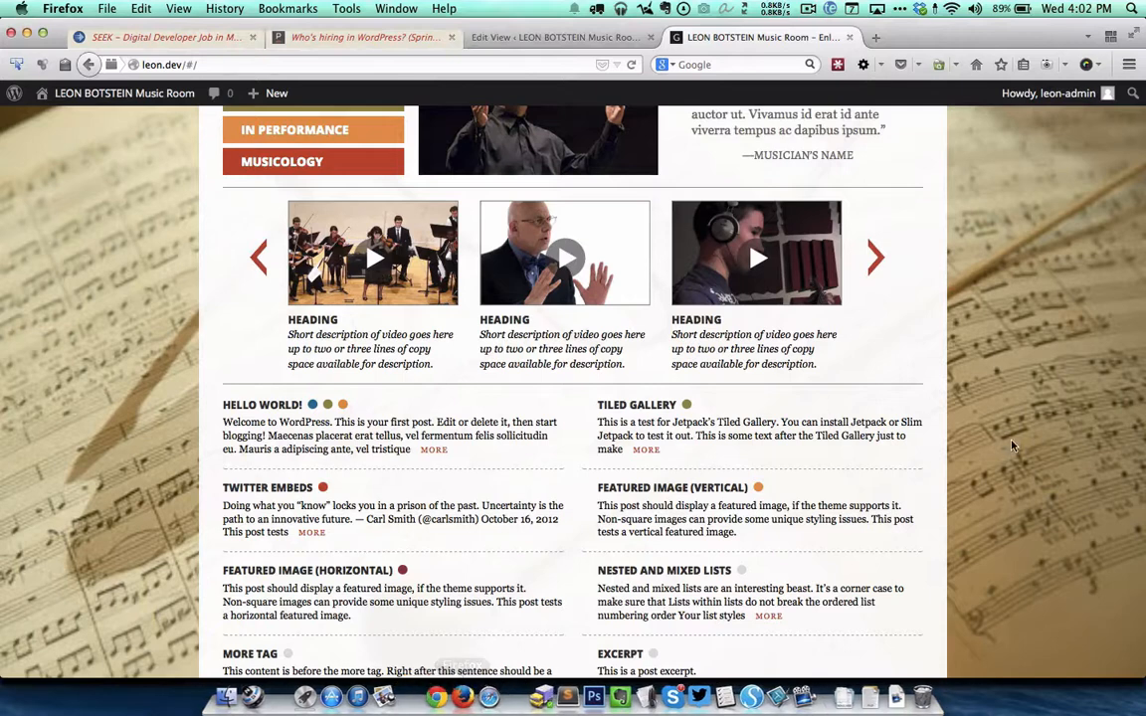
mouse_move(999, 374)
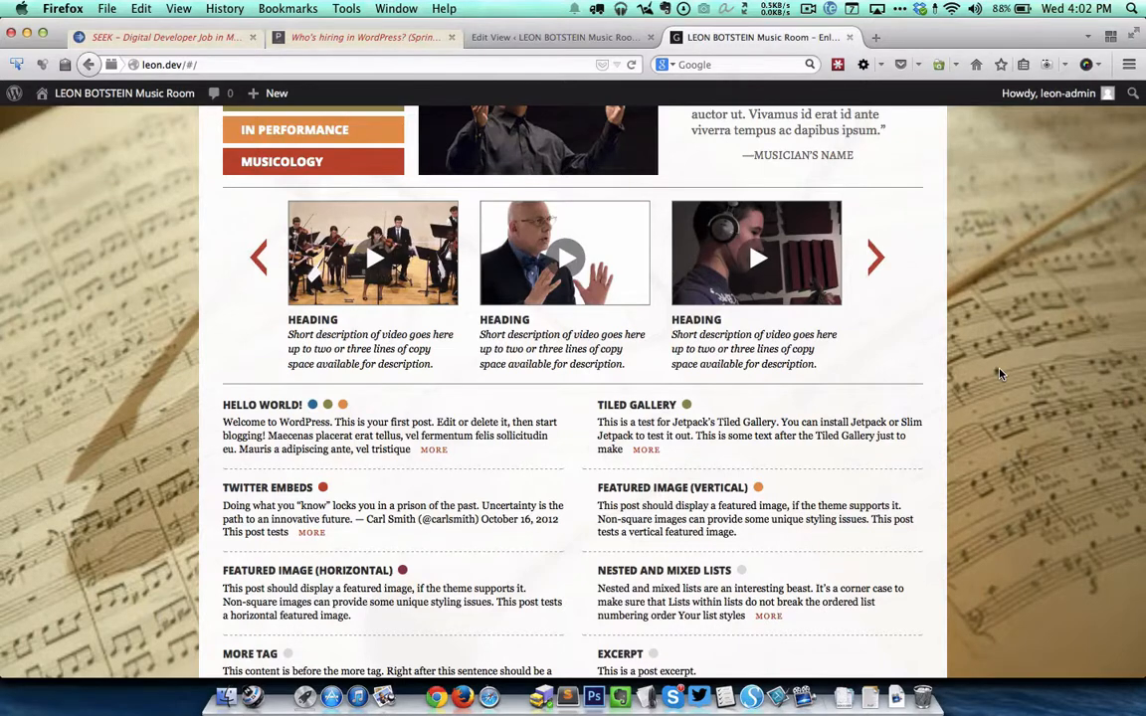
mouse_move(416, 270)
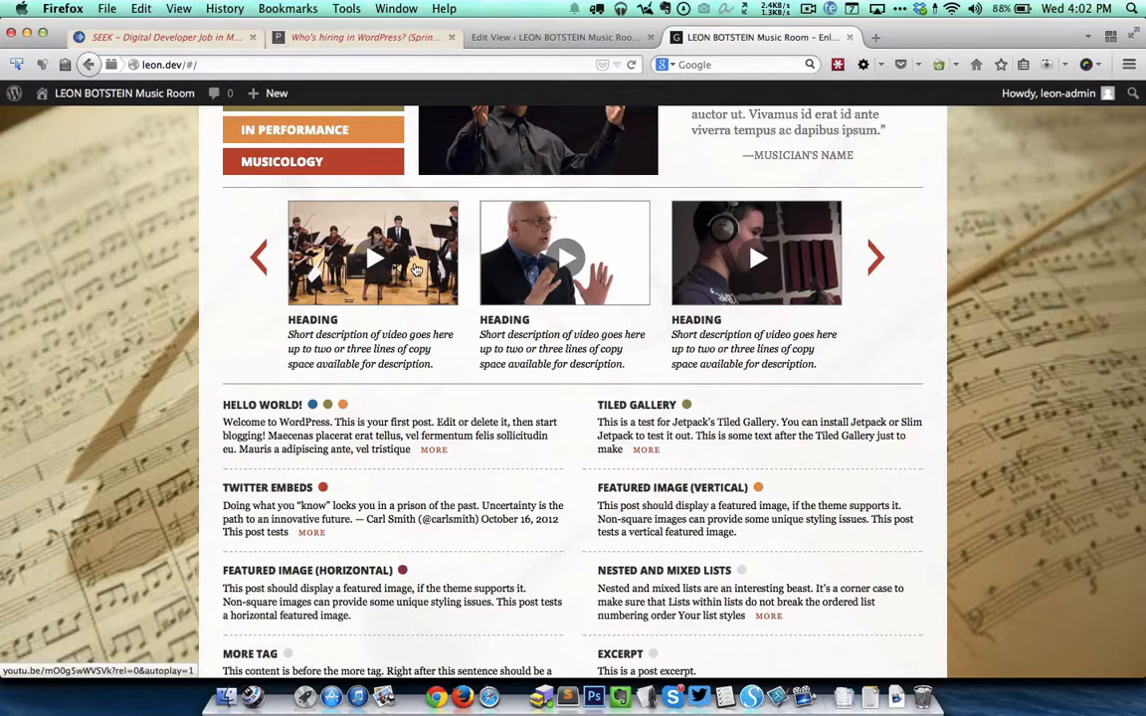